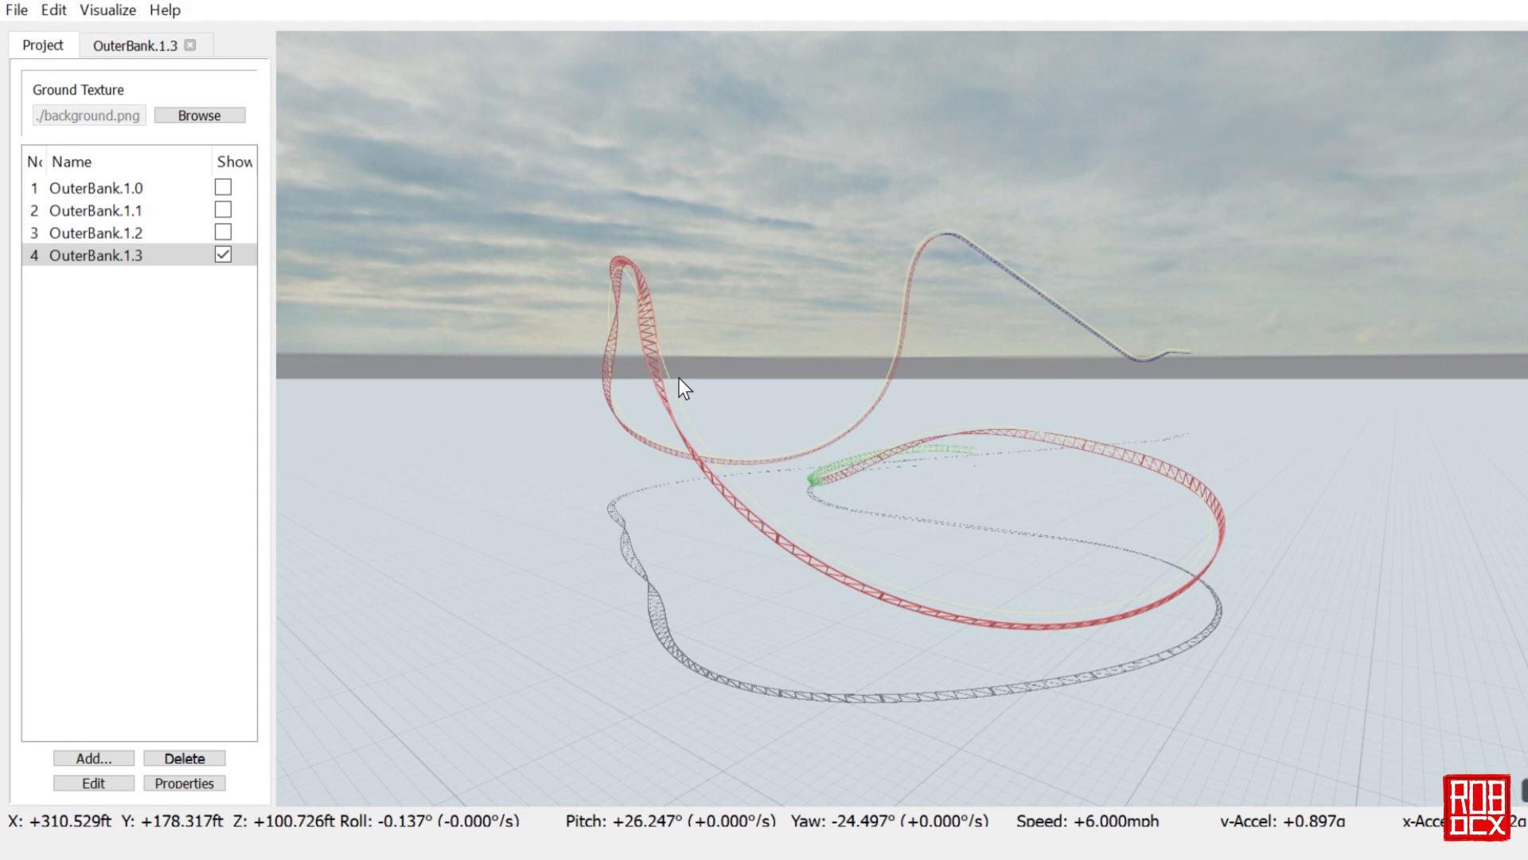
mouse_move(970, 479)
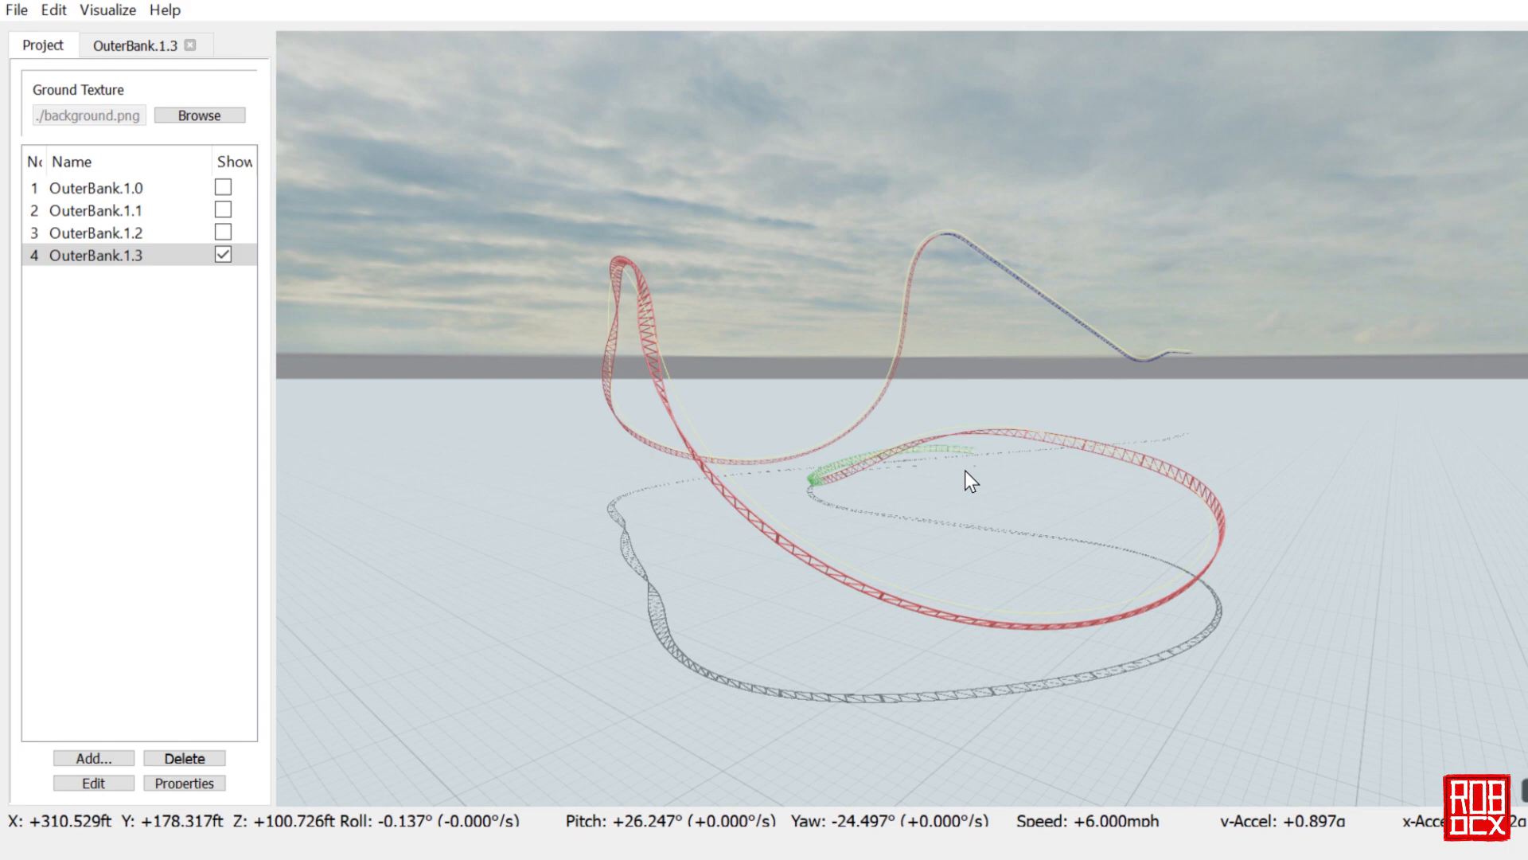
mouse_move(987, 289)
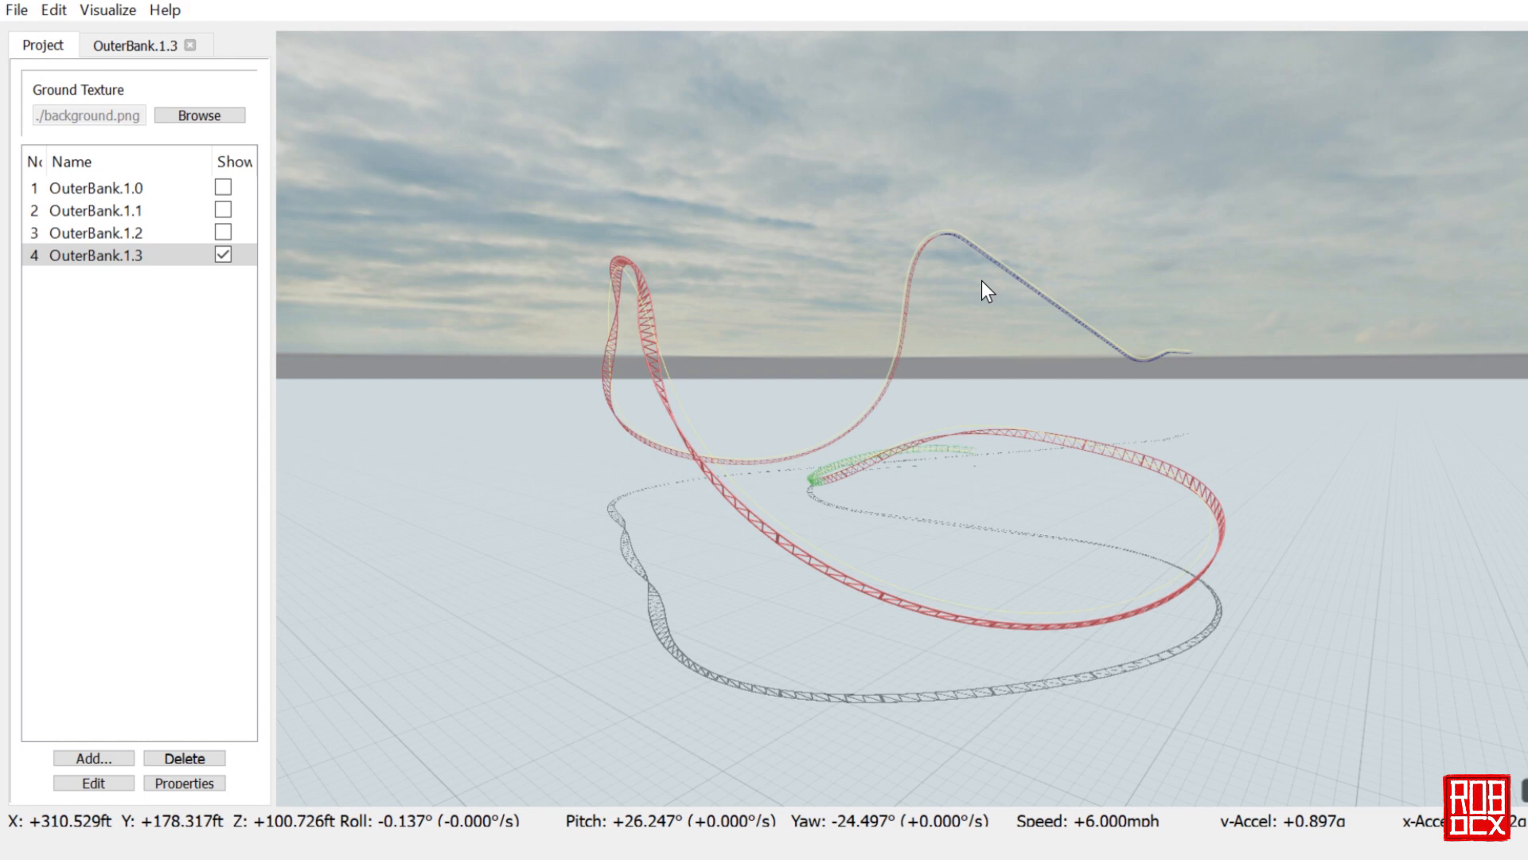
mouse_move(1005, 266)
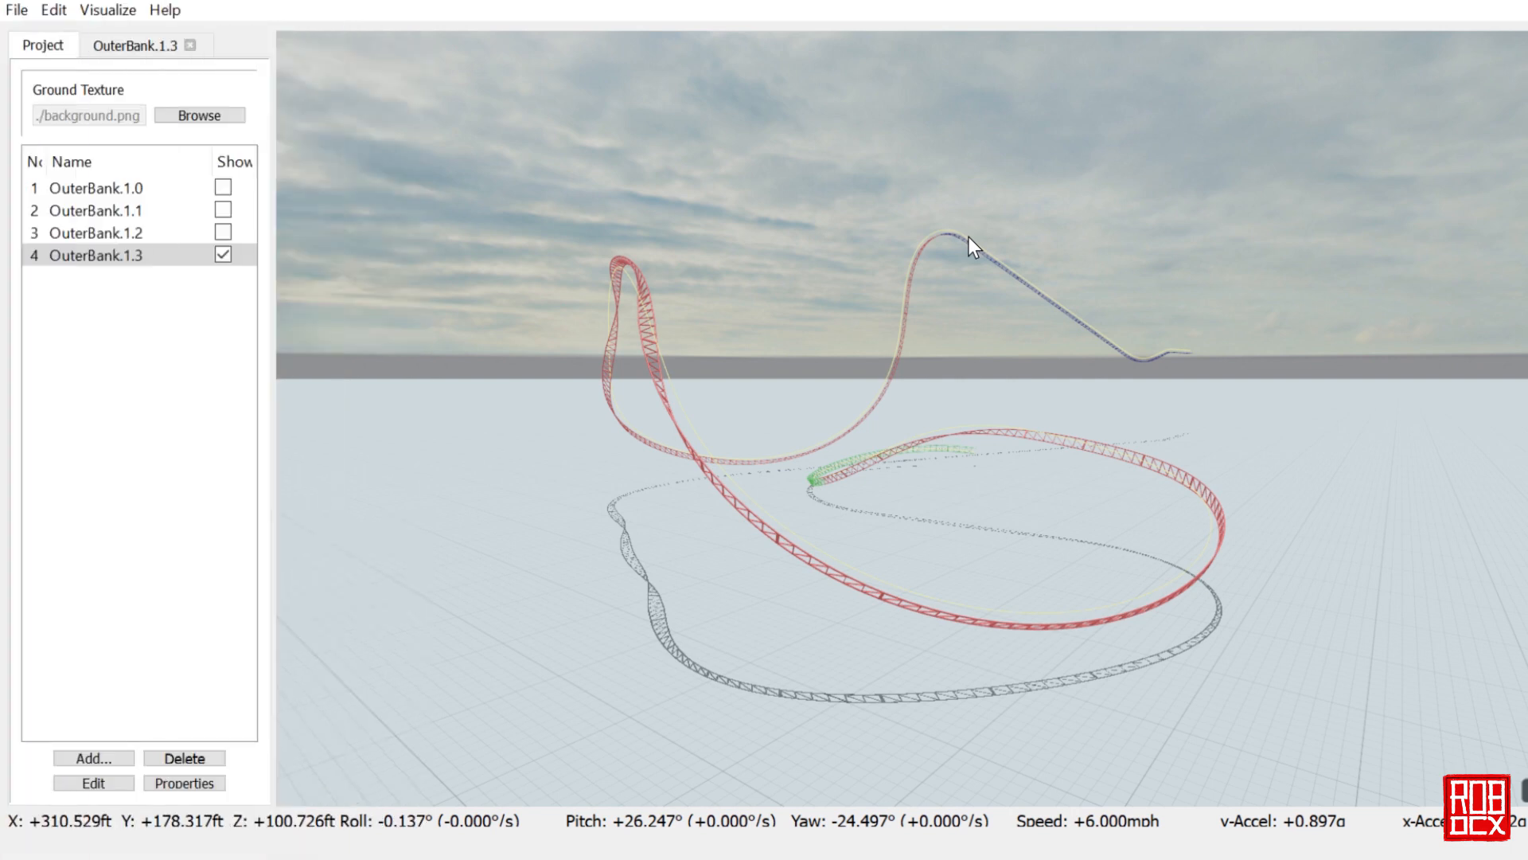
mouse_move(769, 427)
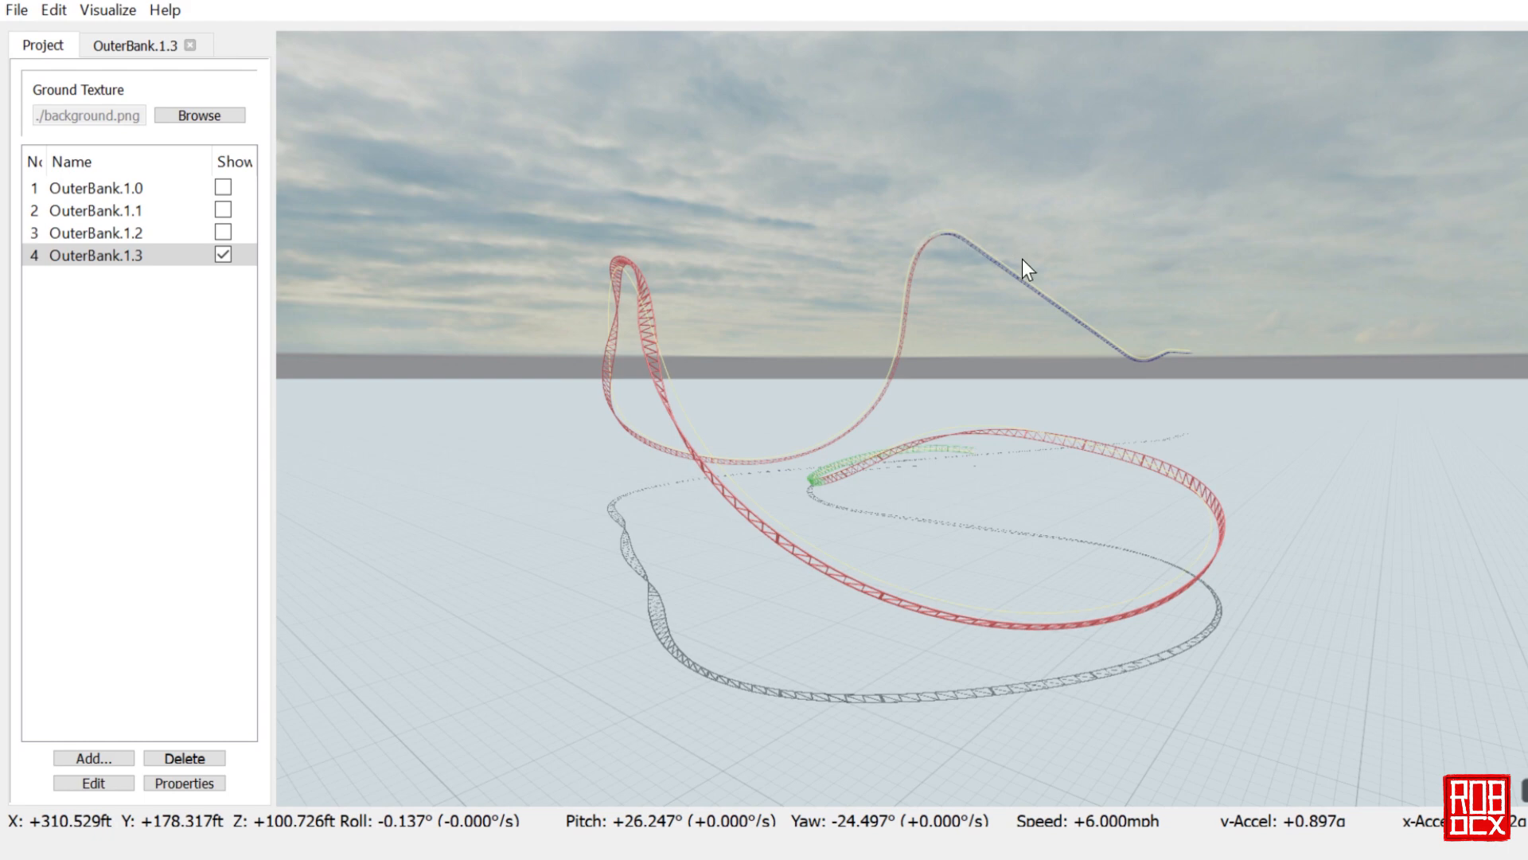
mouse_move(606, 290)
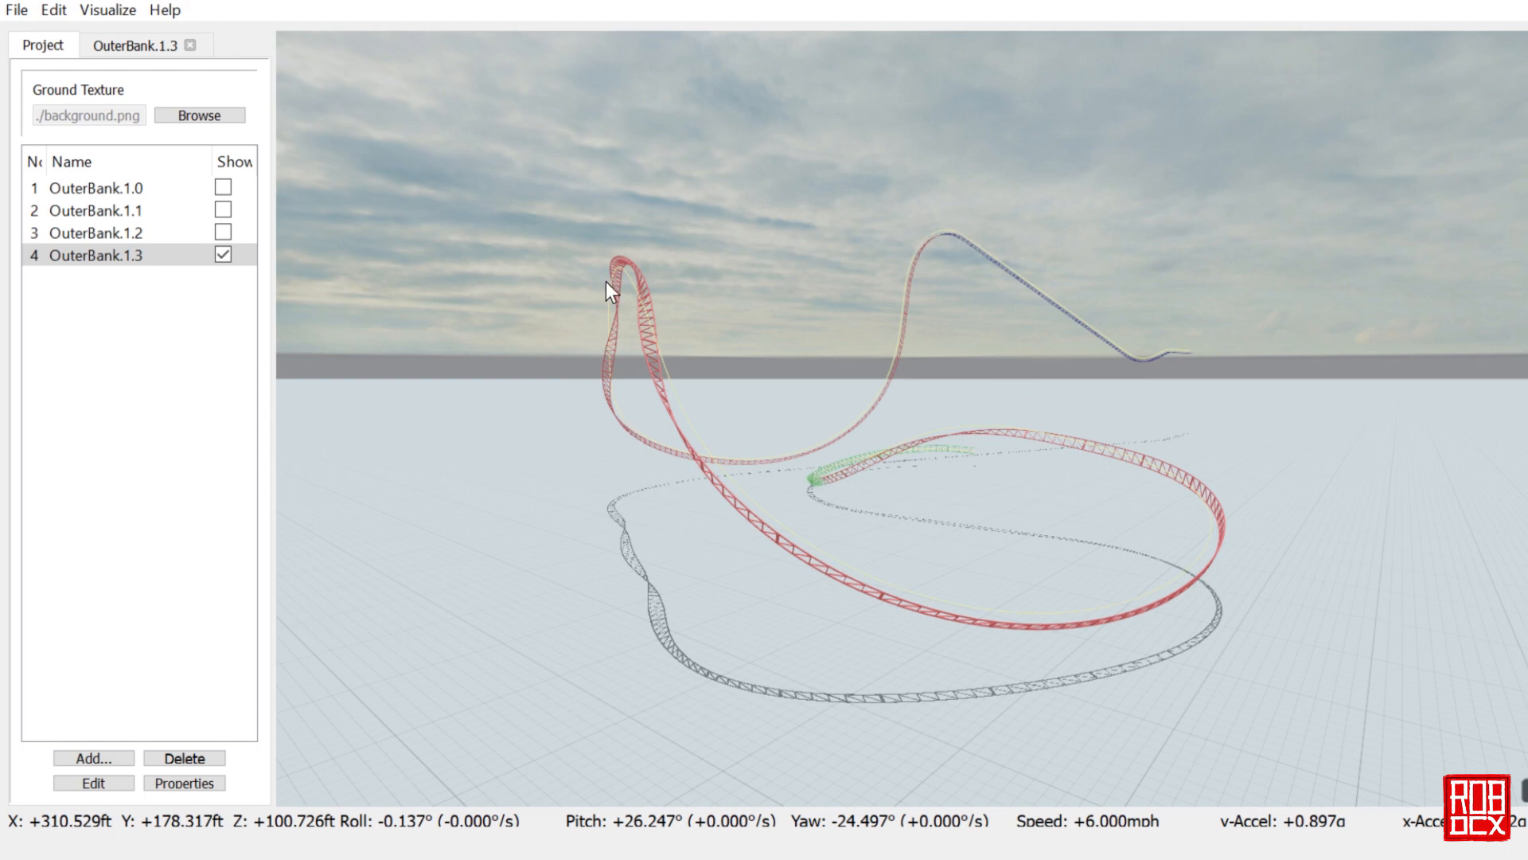
mouse_move(649, 242)
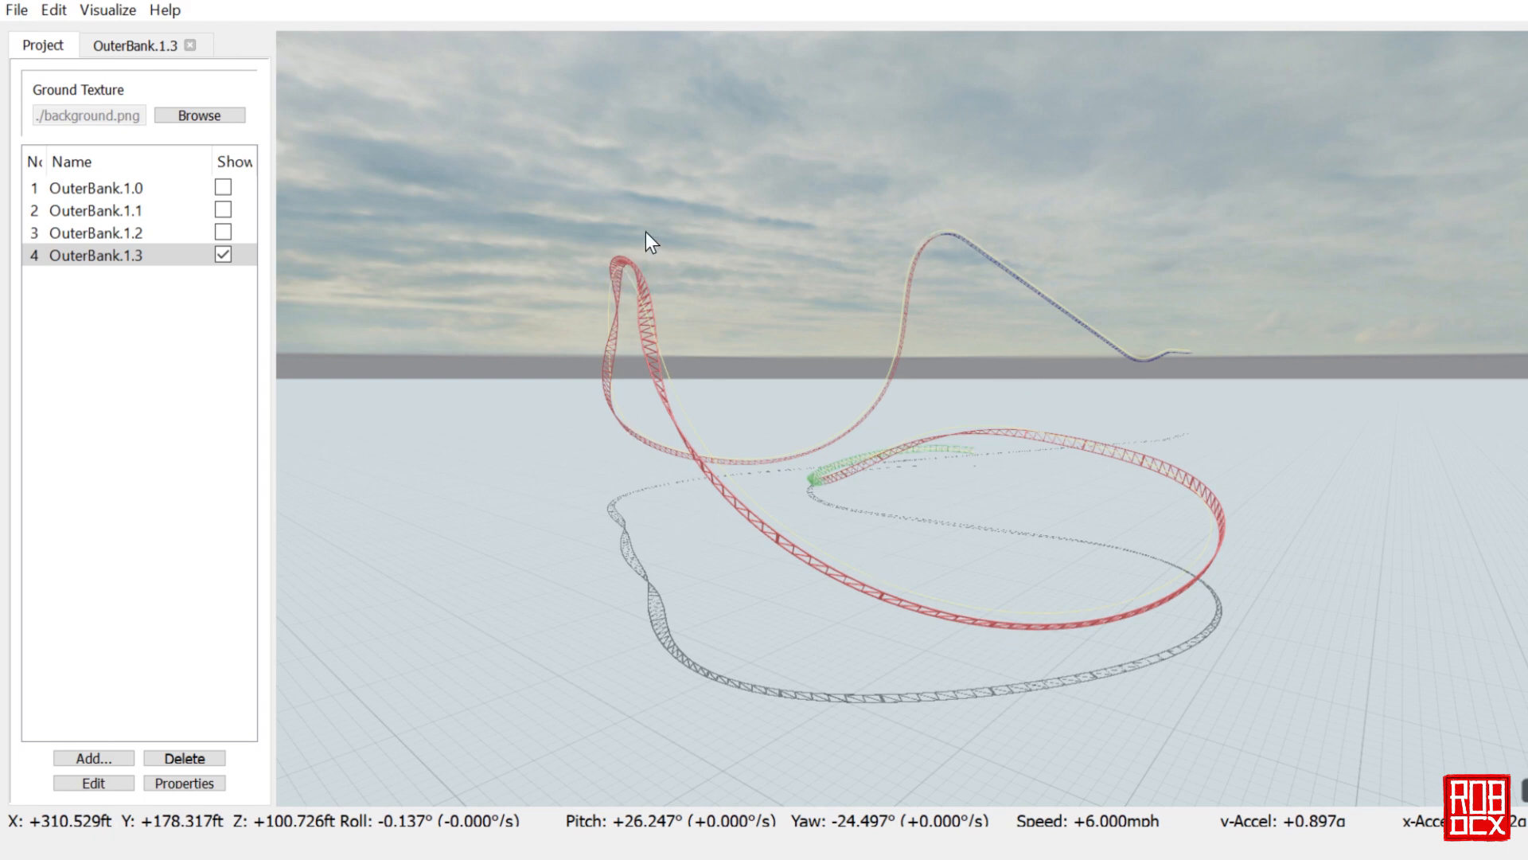
mouse_move(639, 311)
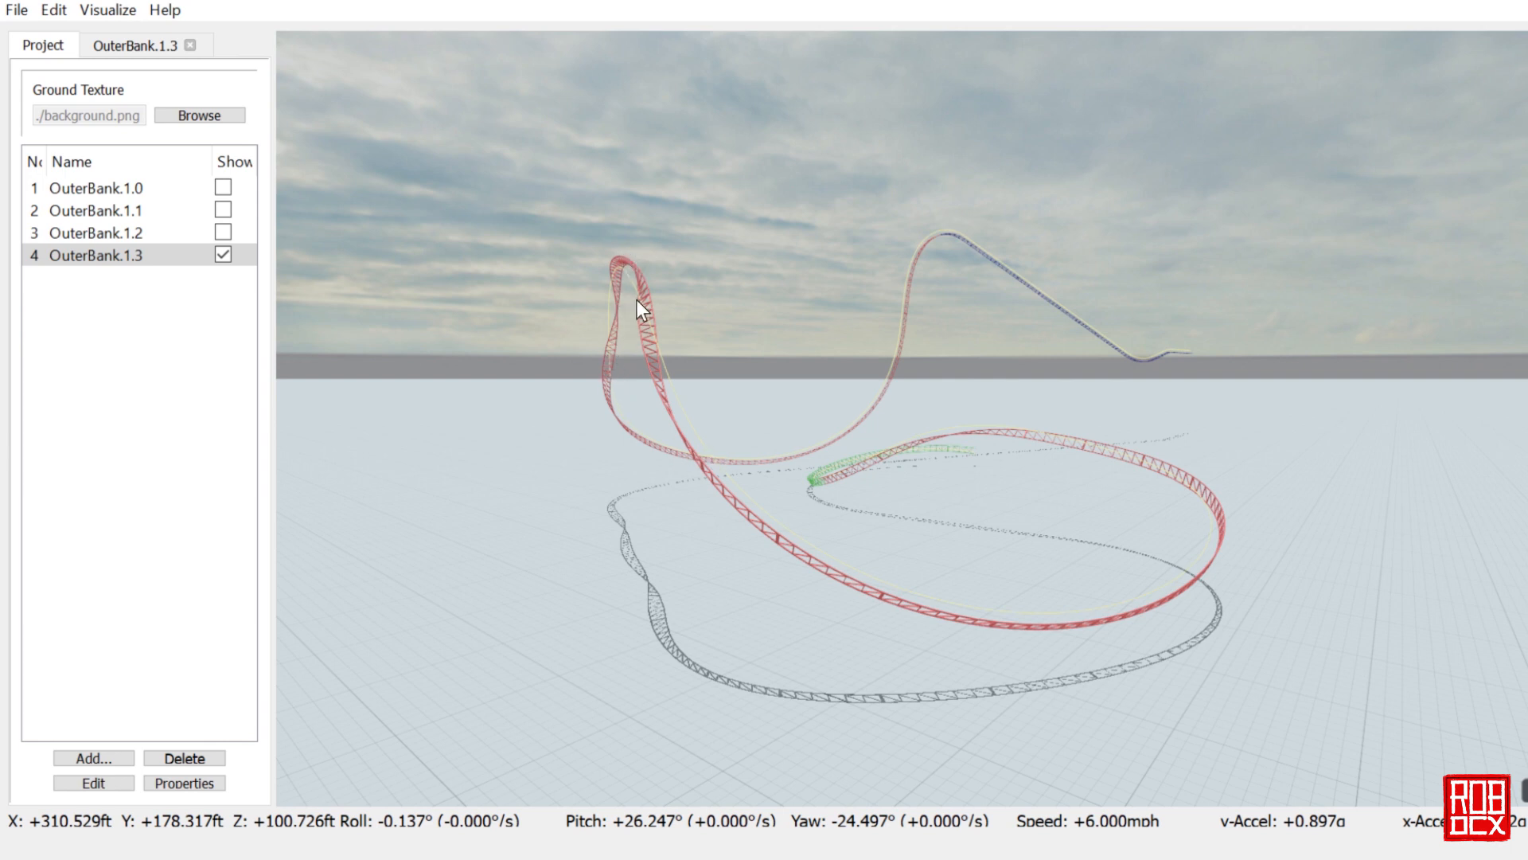
mouse_move(1044, 661)
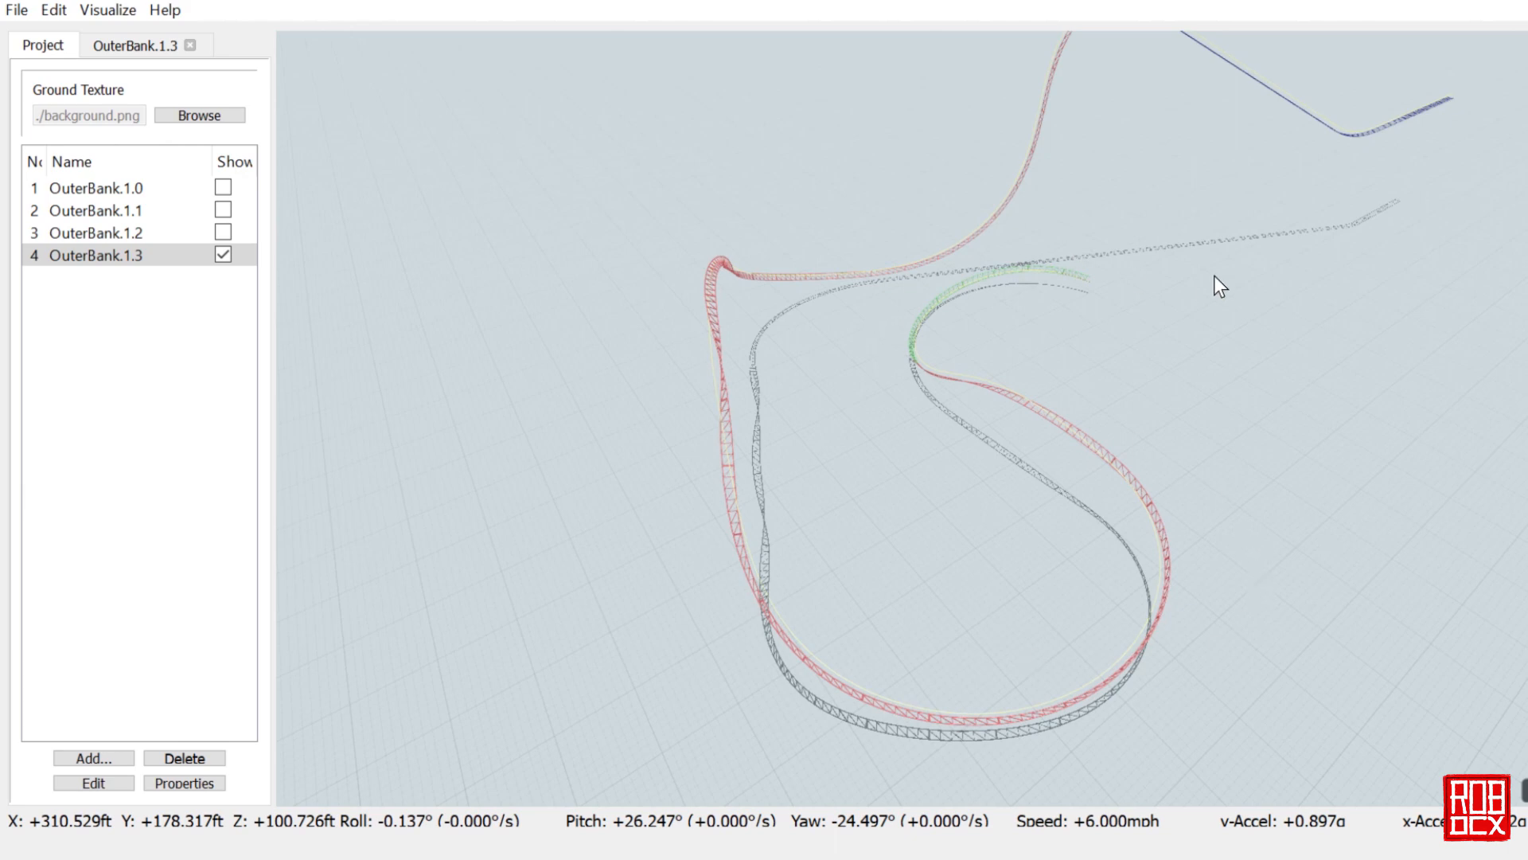
mouse_move(988, 406)
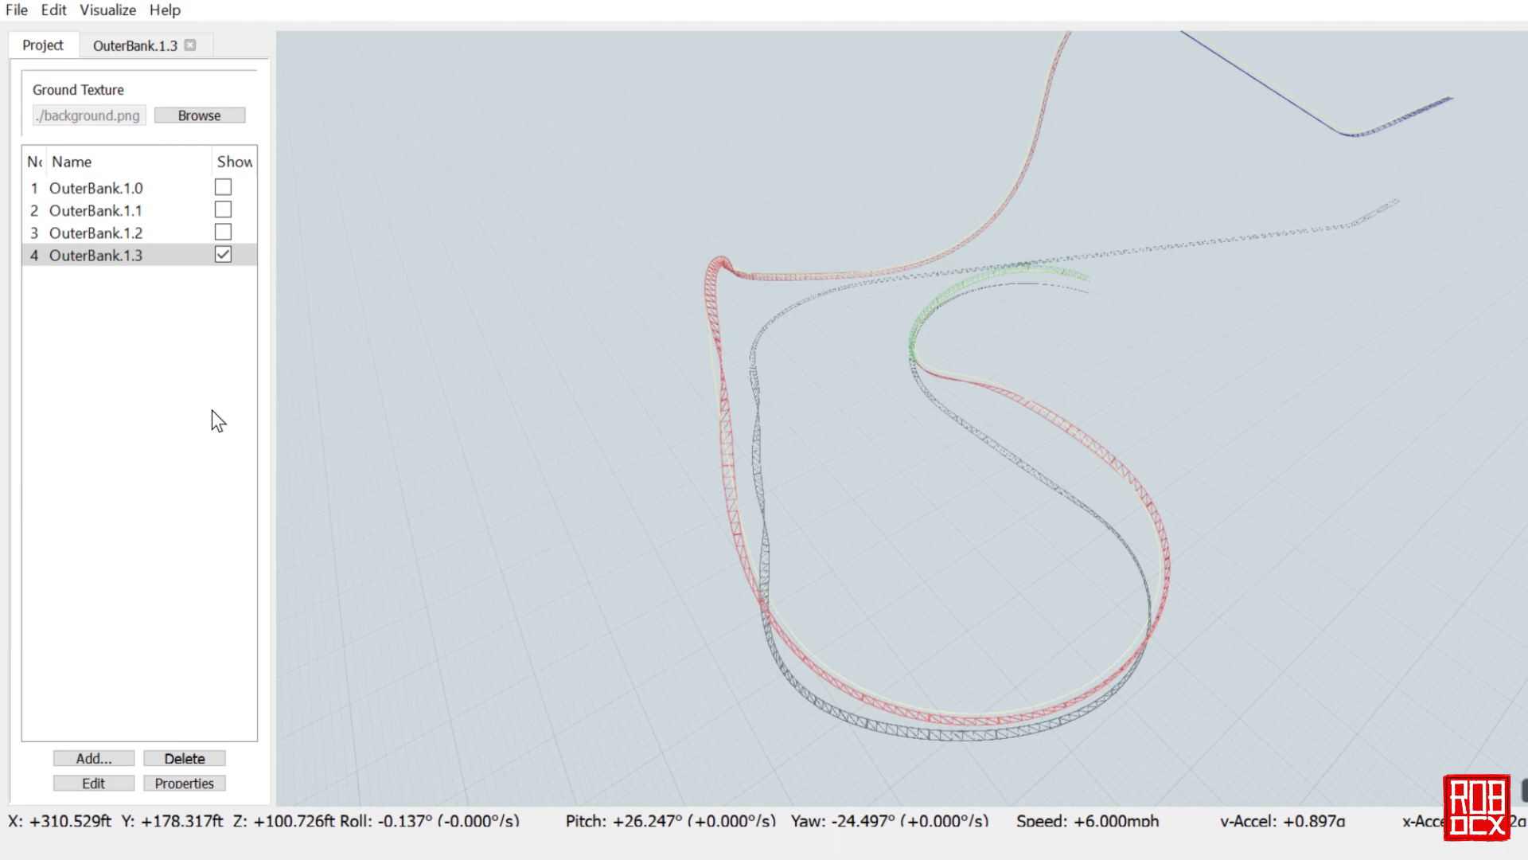
Step: Show OuterBank.1.0 alongside OuterBank.1.3 from the project version list
click(92, 783)
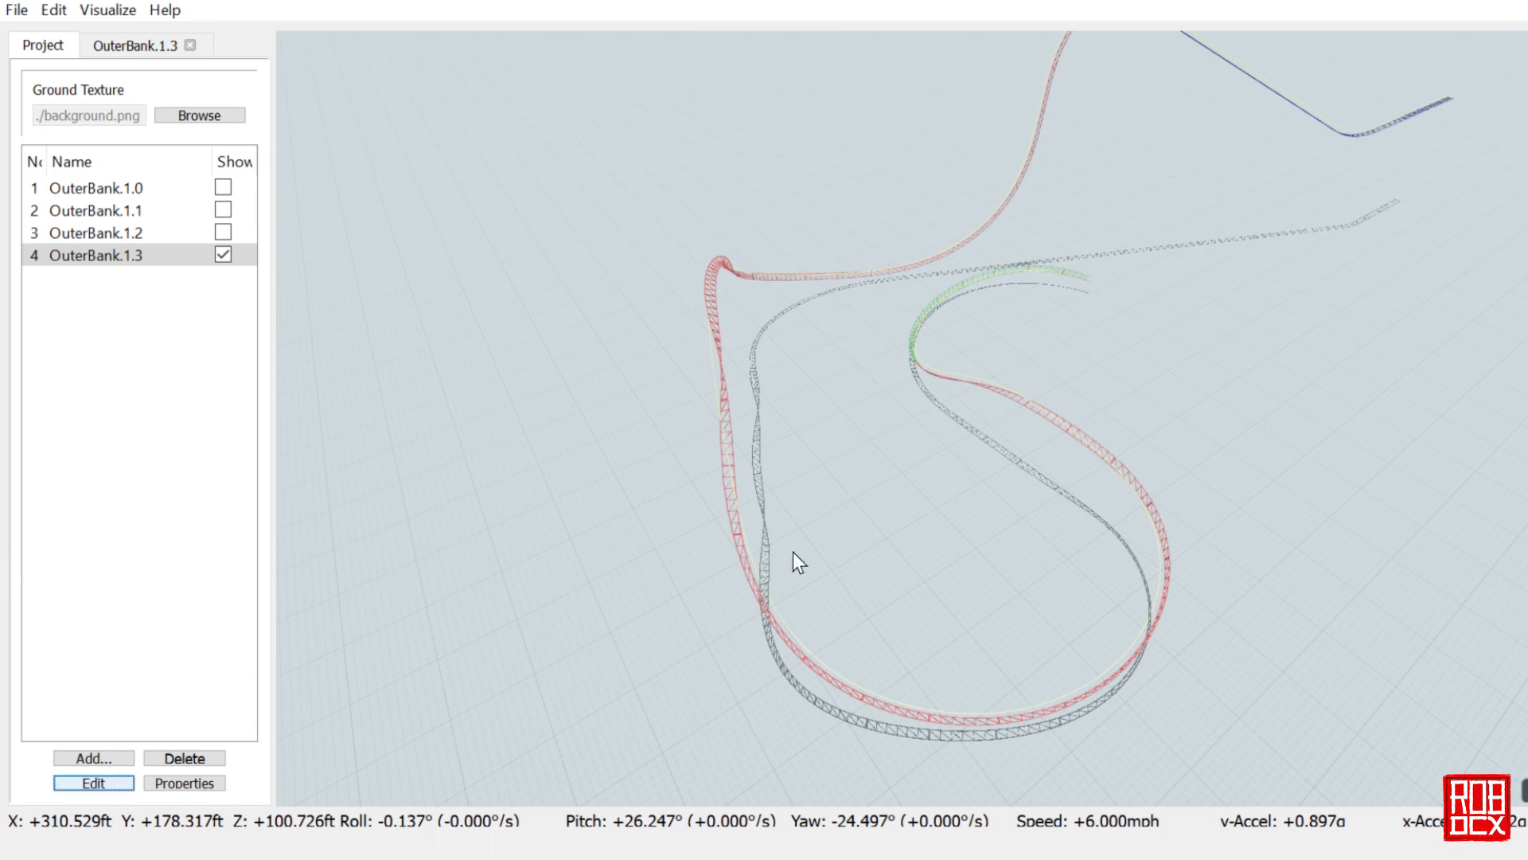
click(93, 782)
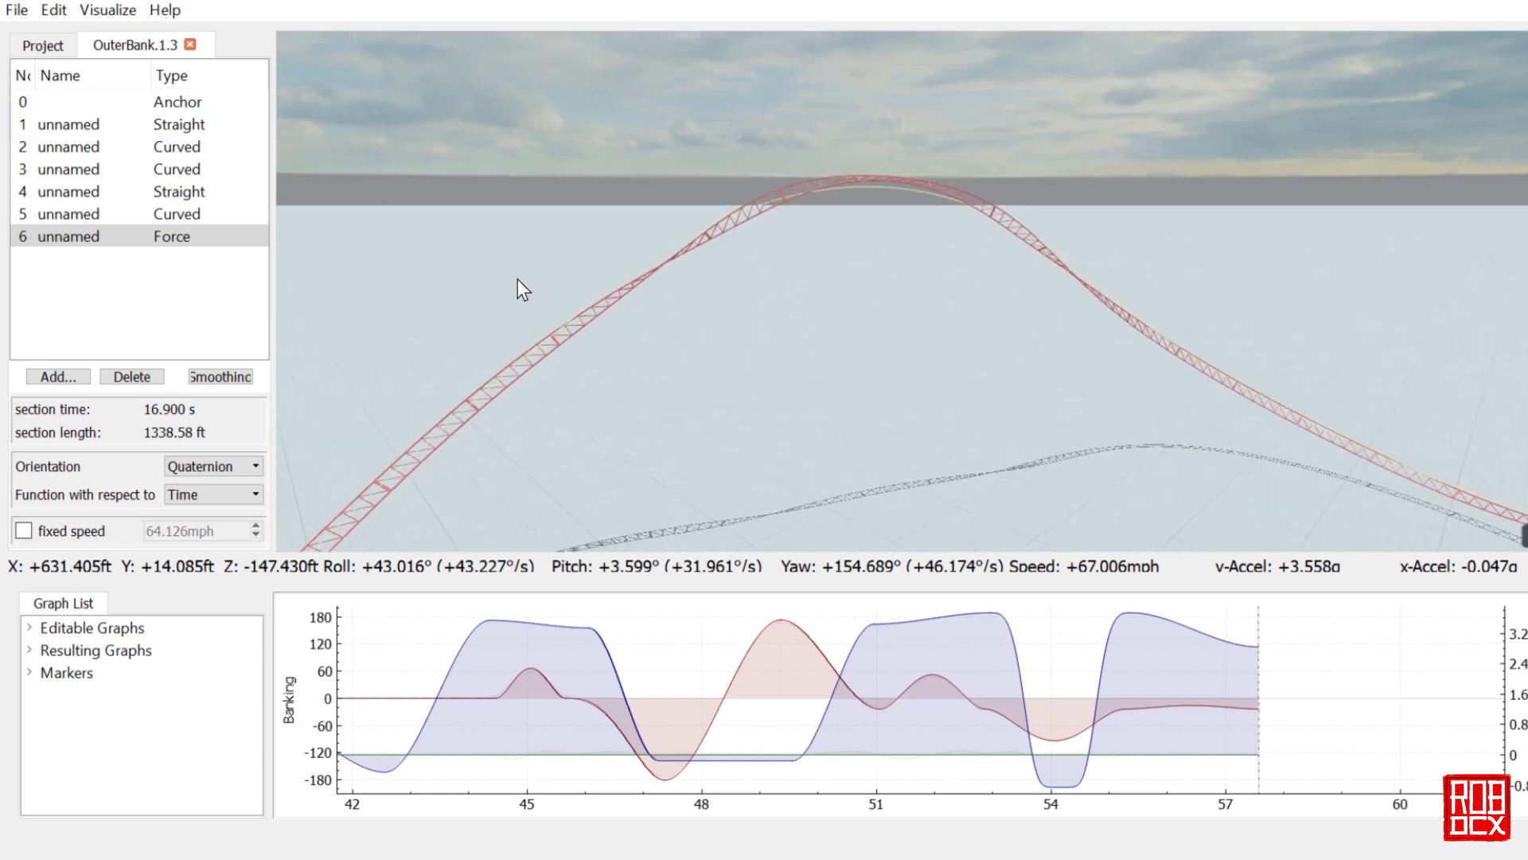
click(42, 45)
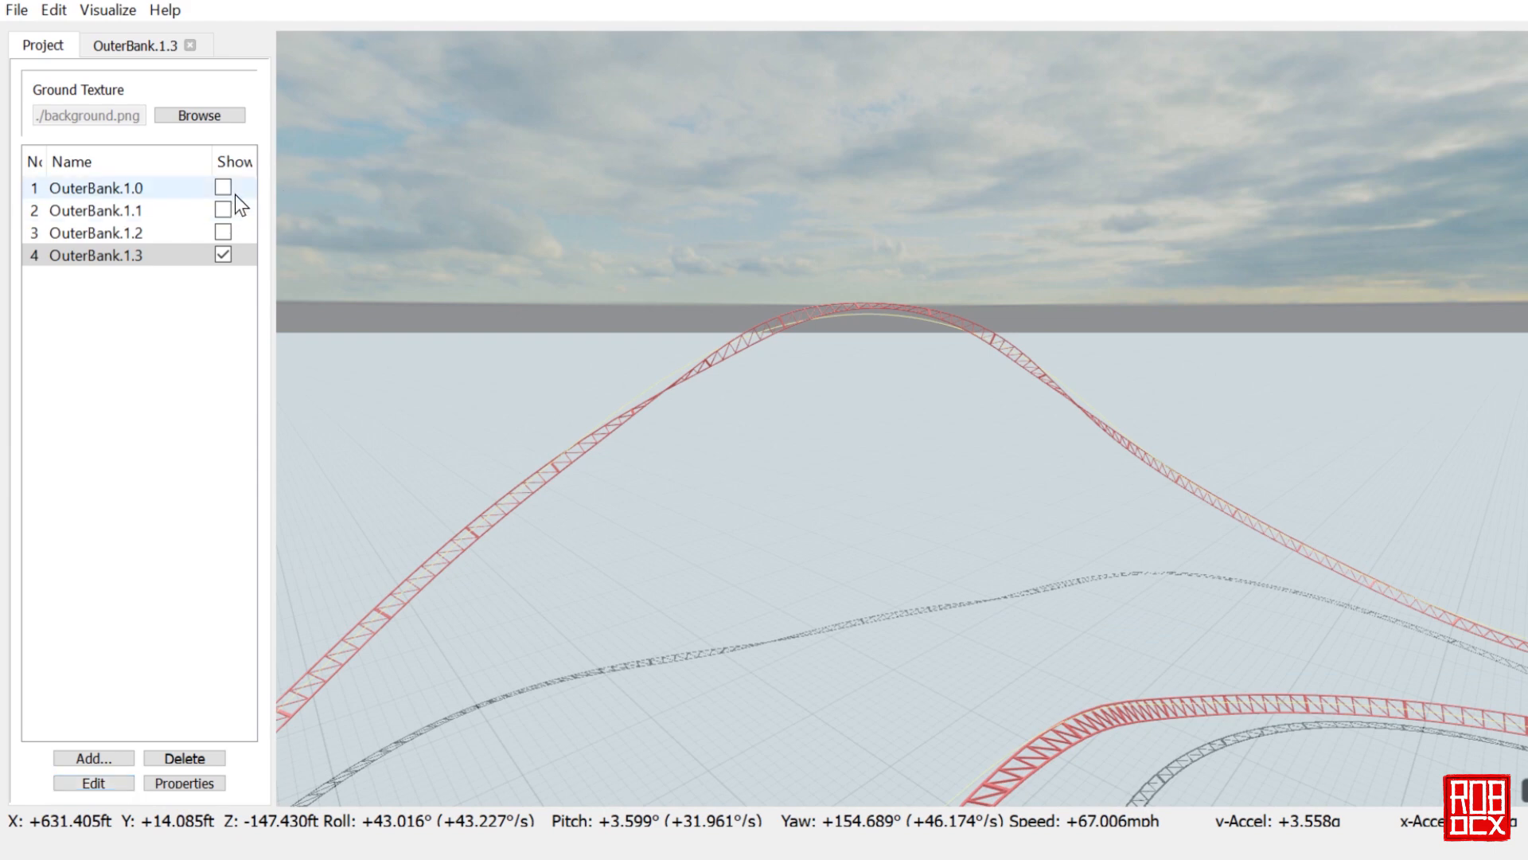
click(222, 188)
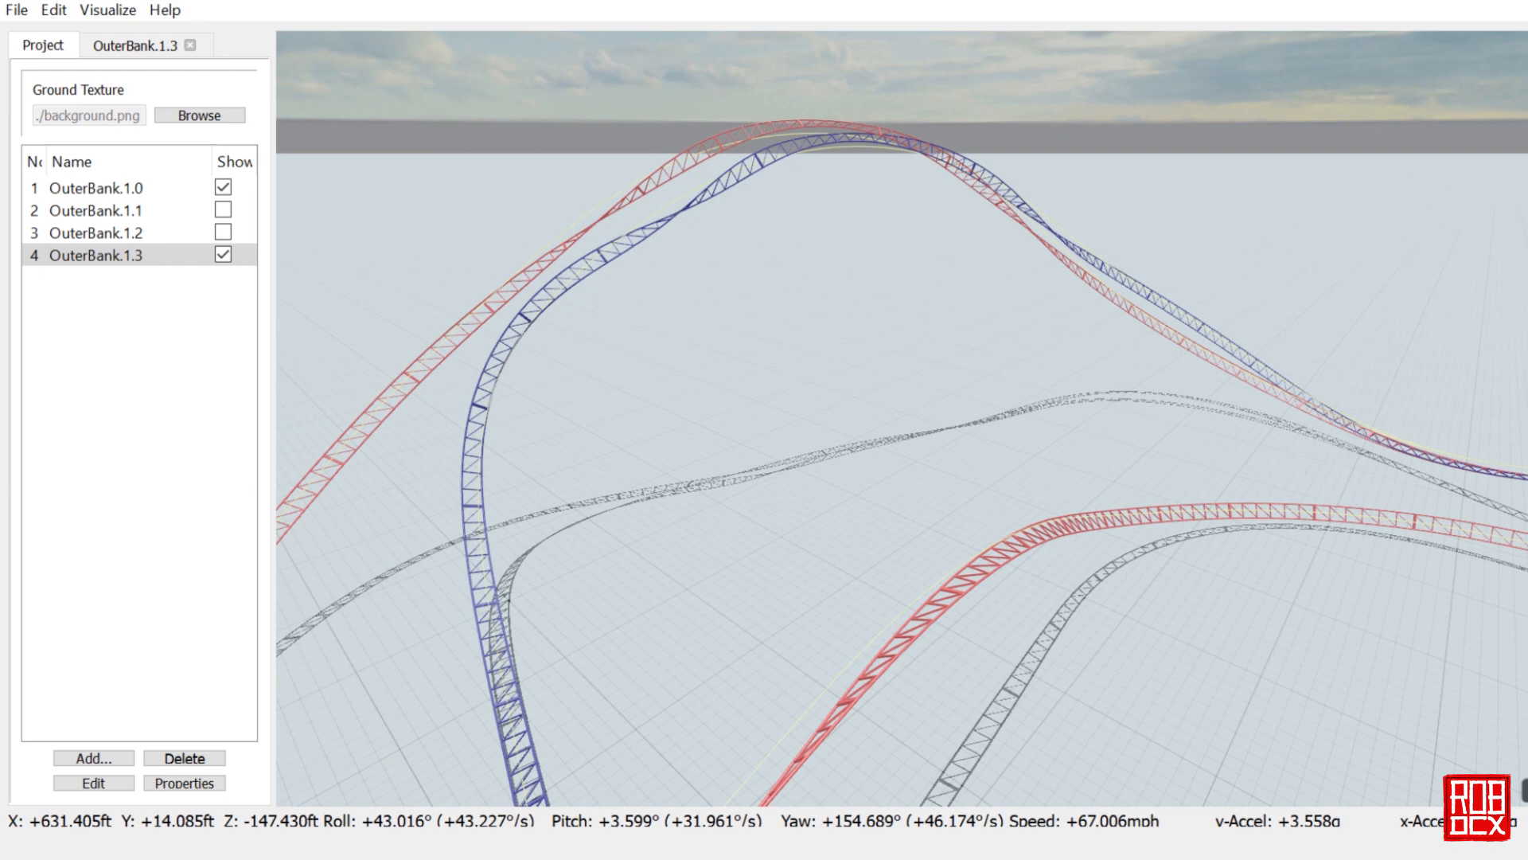
mouse_move(94, 782)
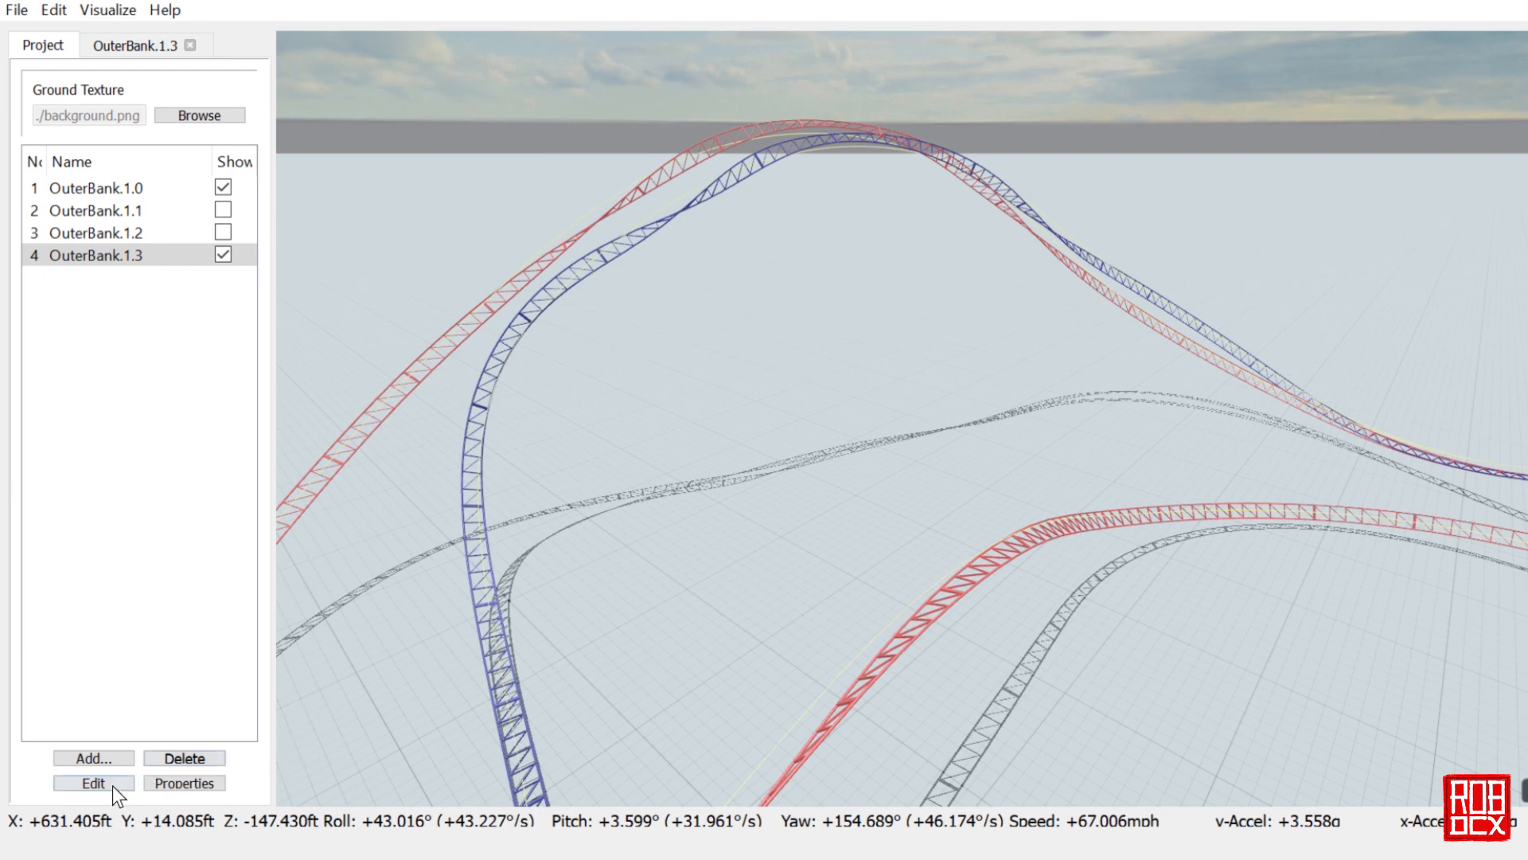
Step: Open OuterBank.1.0 in its own editor and select its Force section's banking graph
click(93, 781)
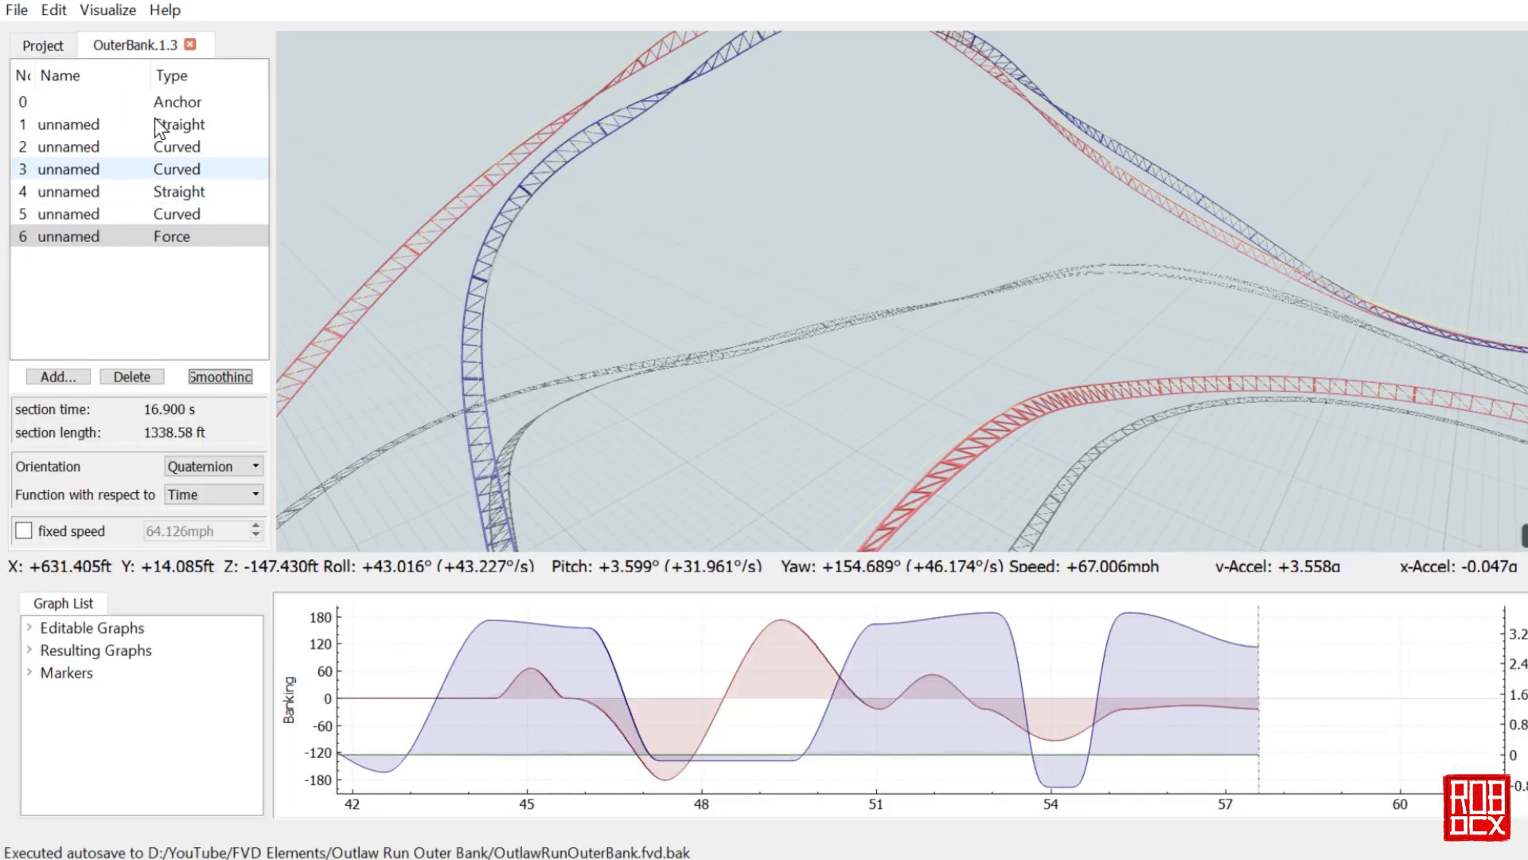
click(42, 45)
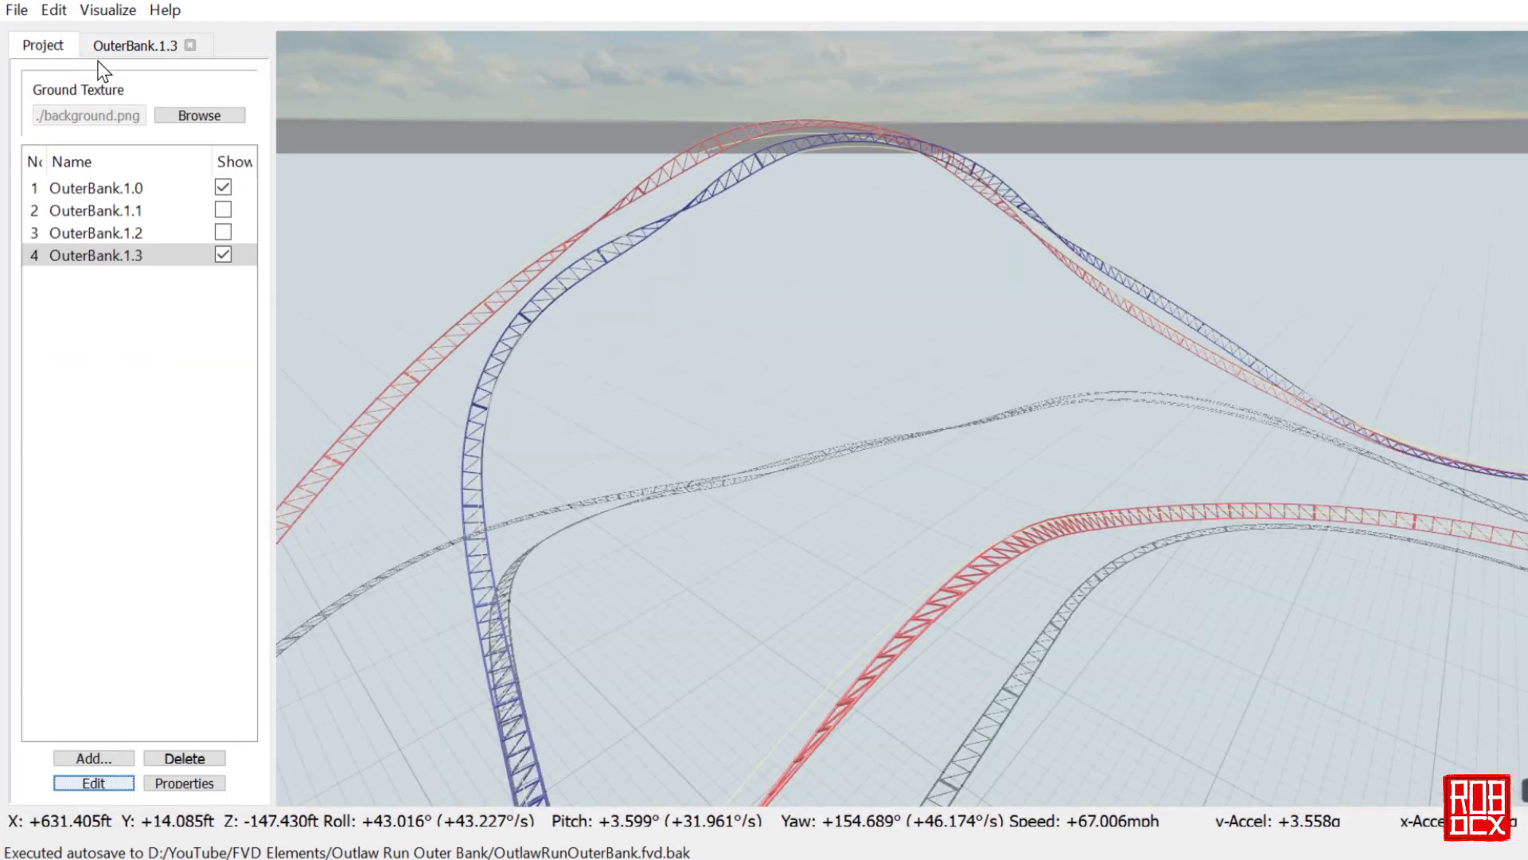
click(97, 188)
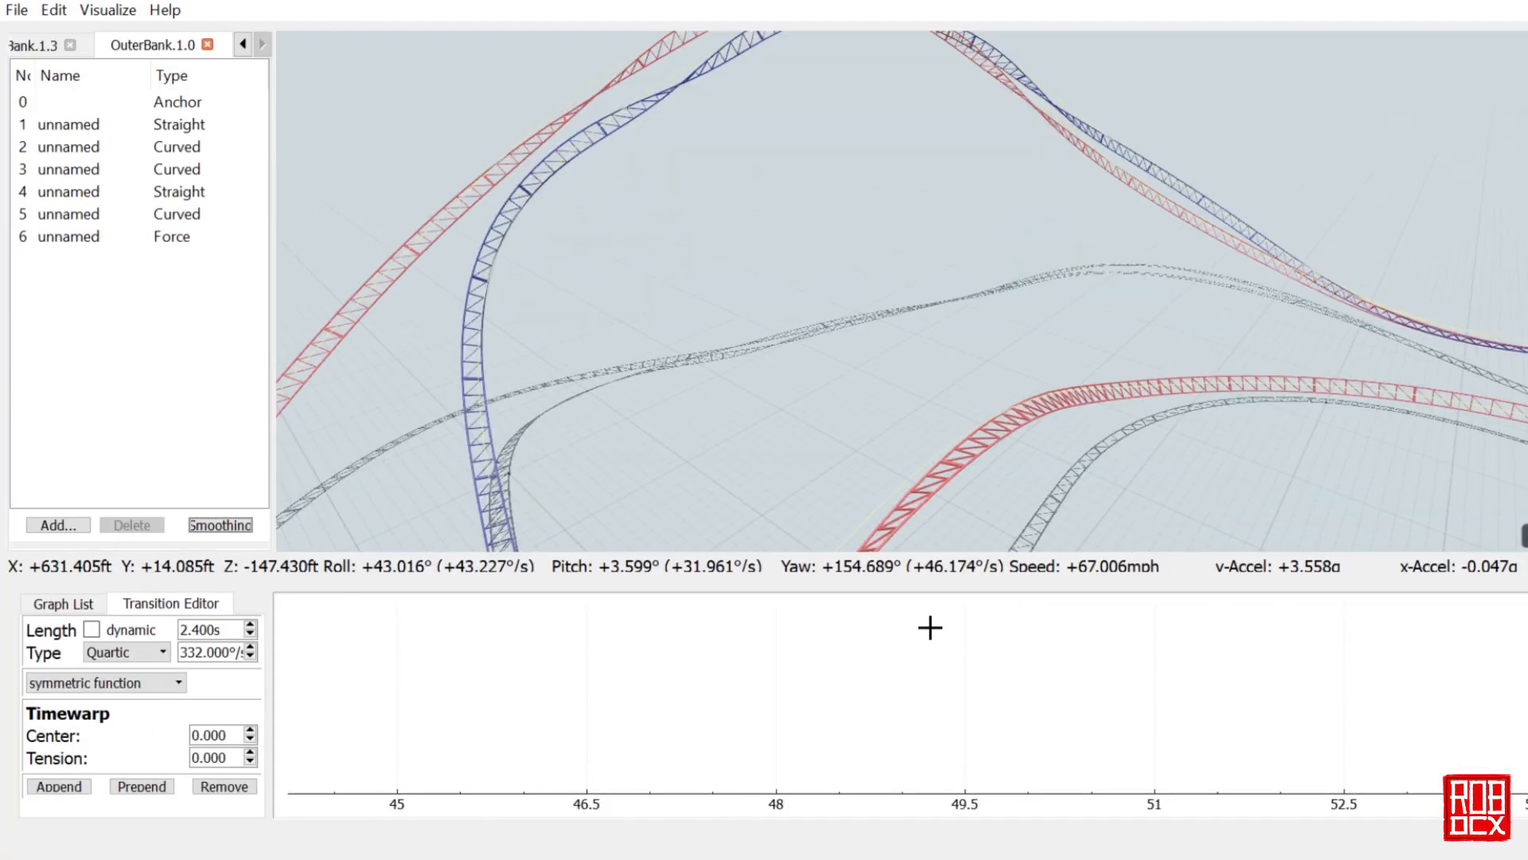
click(69, 235)
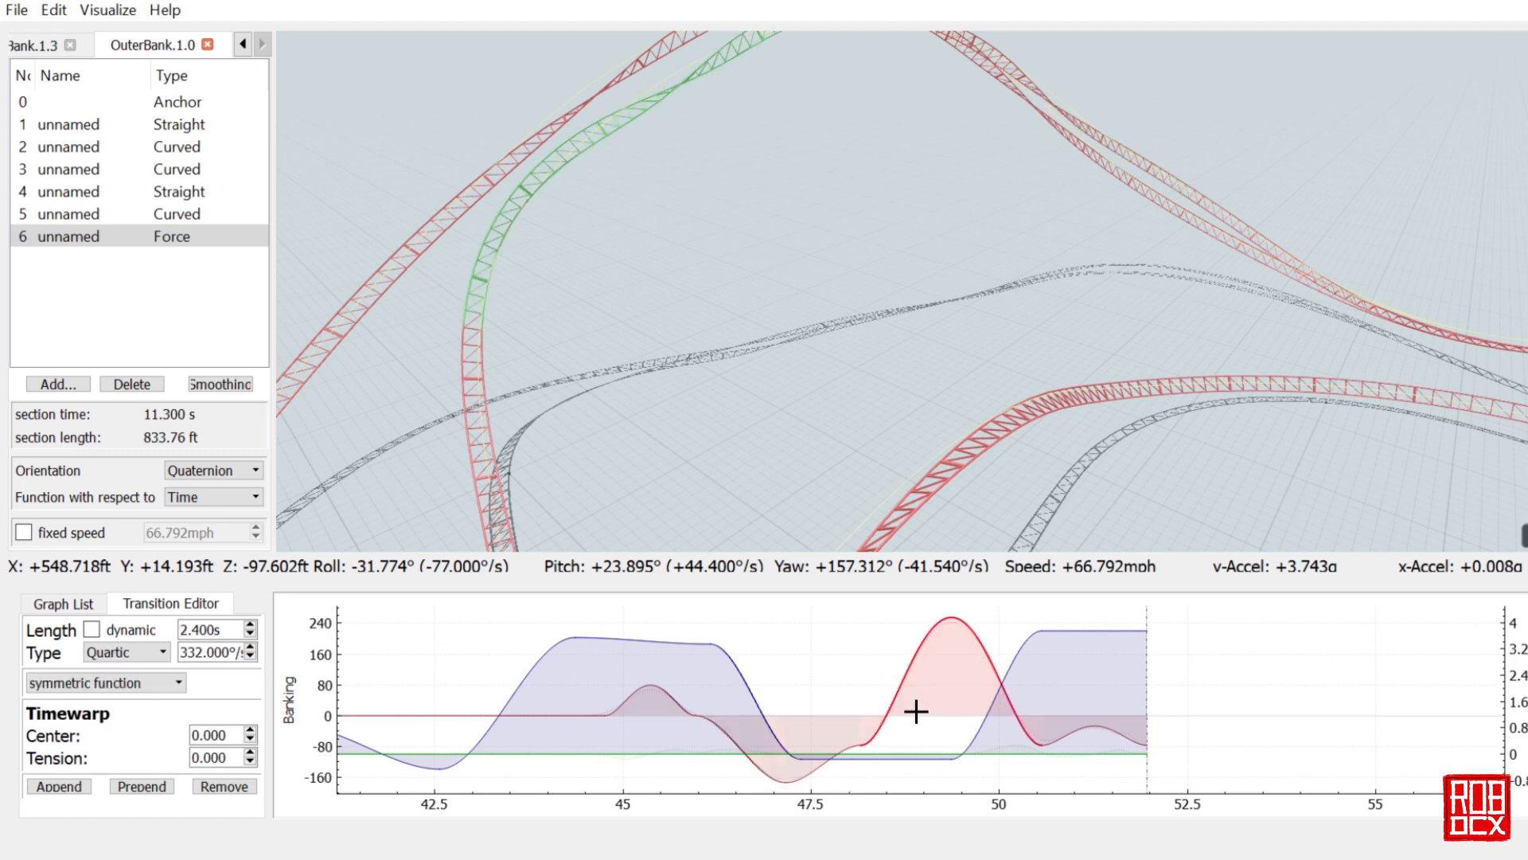
mouse_move(914, 713)
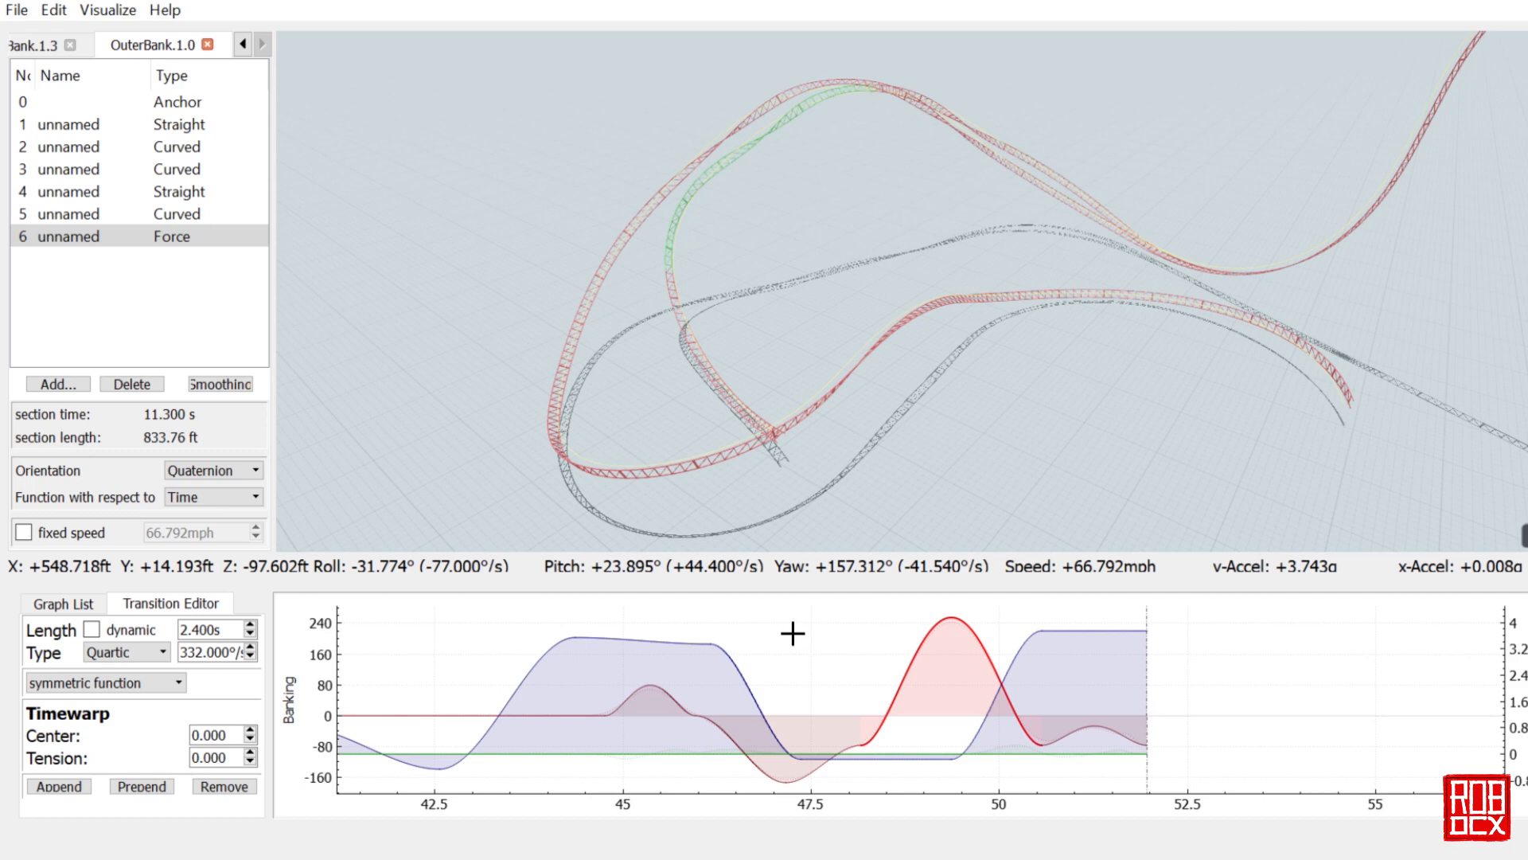
mouse_move(342, 368)
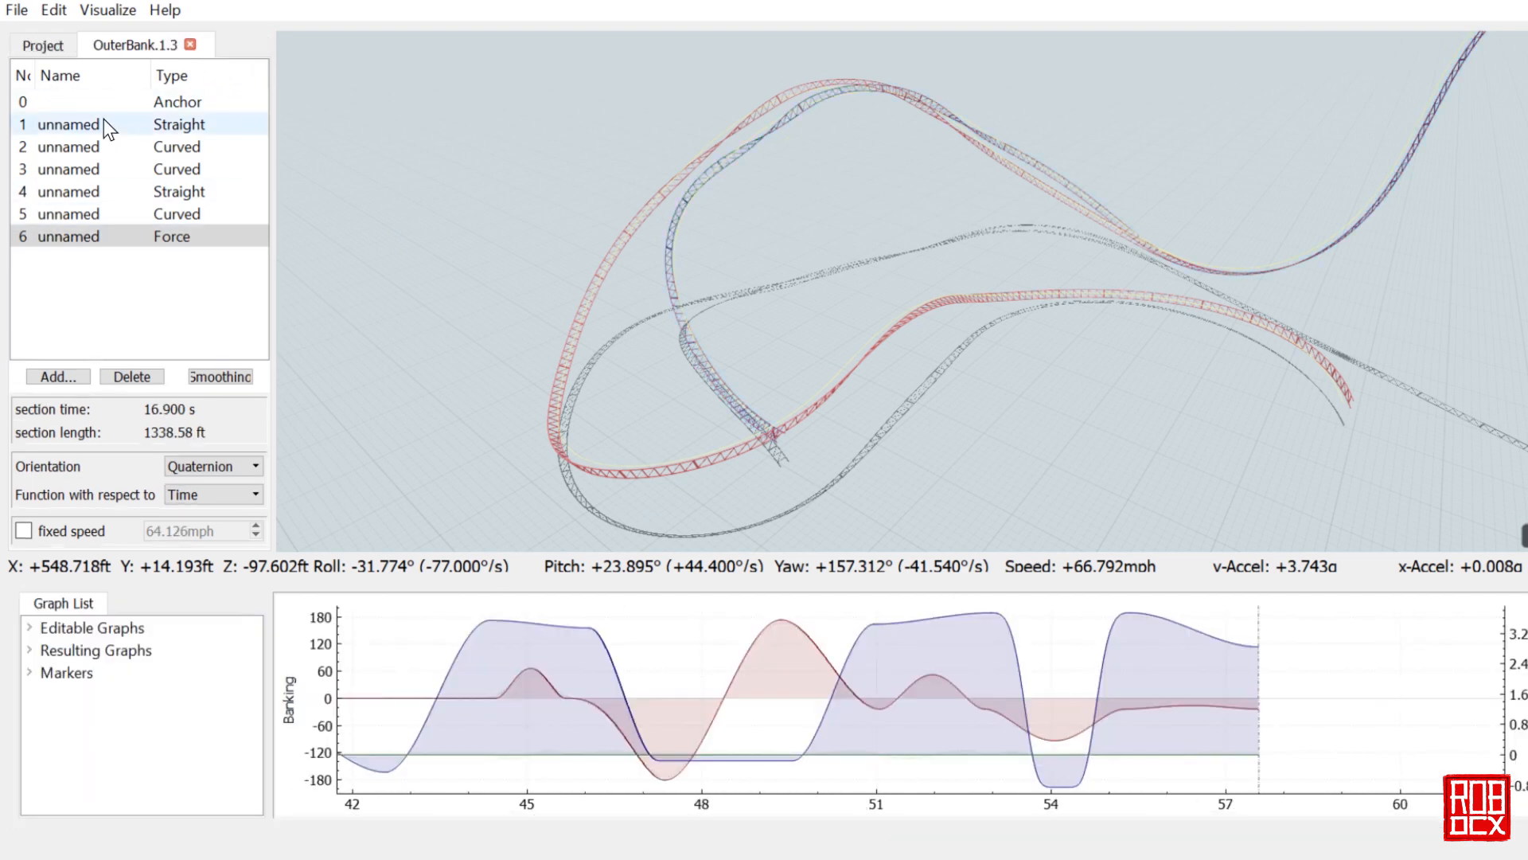
Step: Close the OuterBank.1.0 editor and hide it, leaving only OuterBank.1.3 shown
click(41, 45)
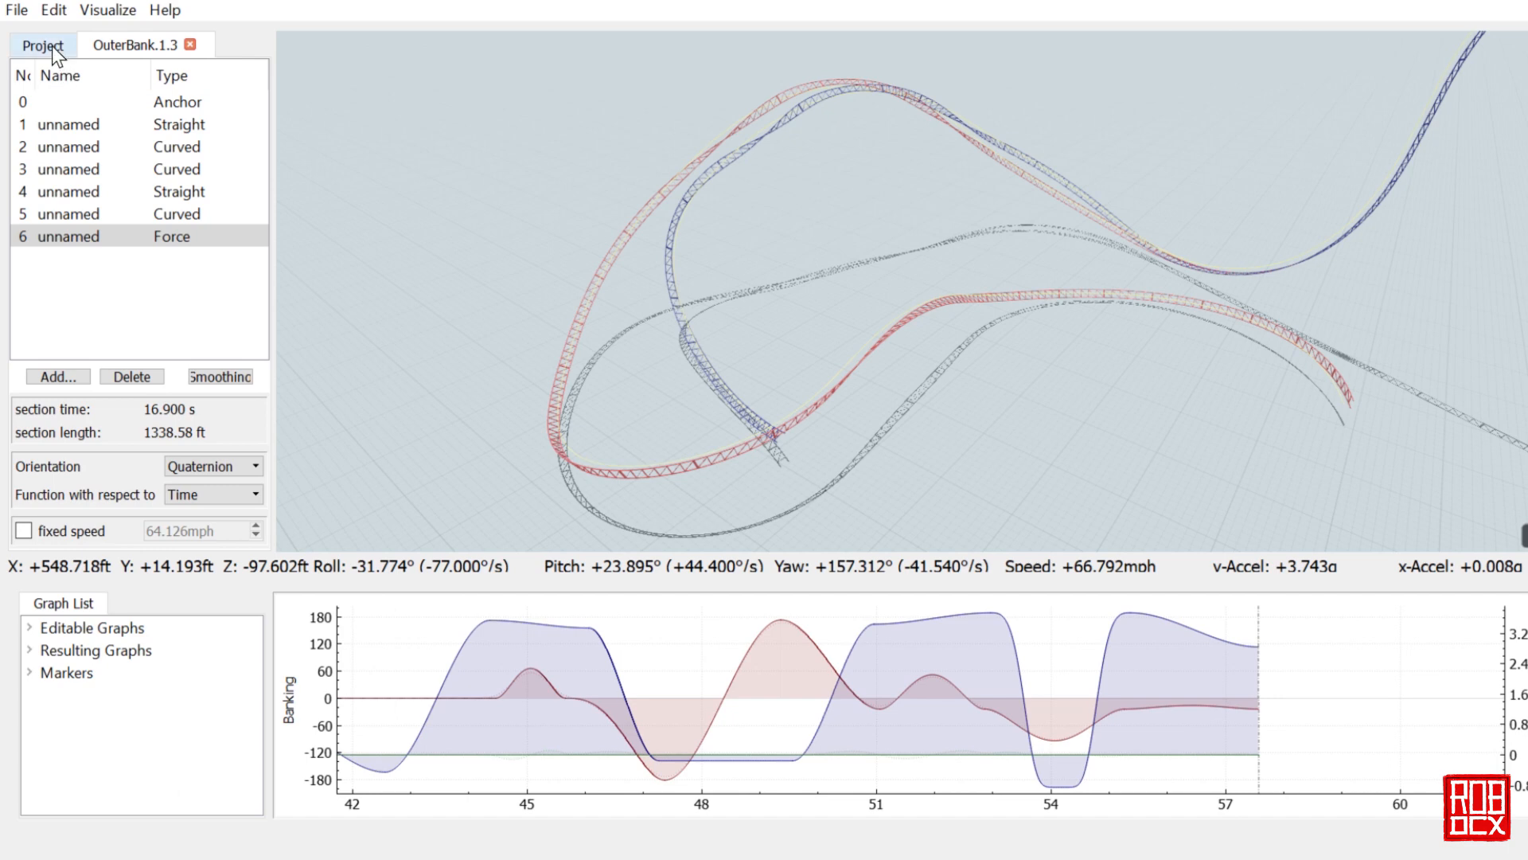
mouse_move(568, 358)
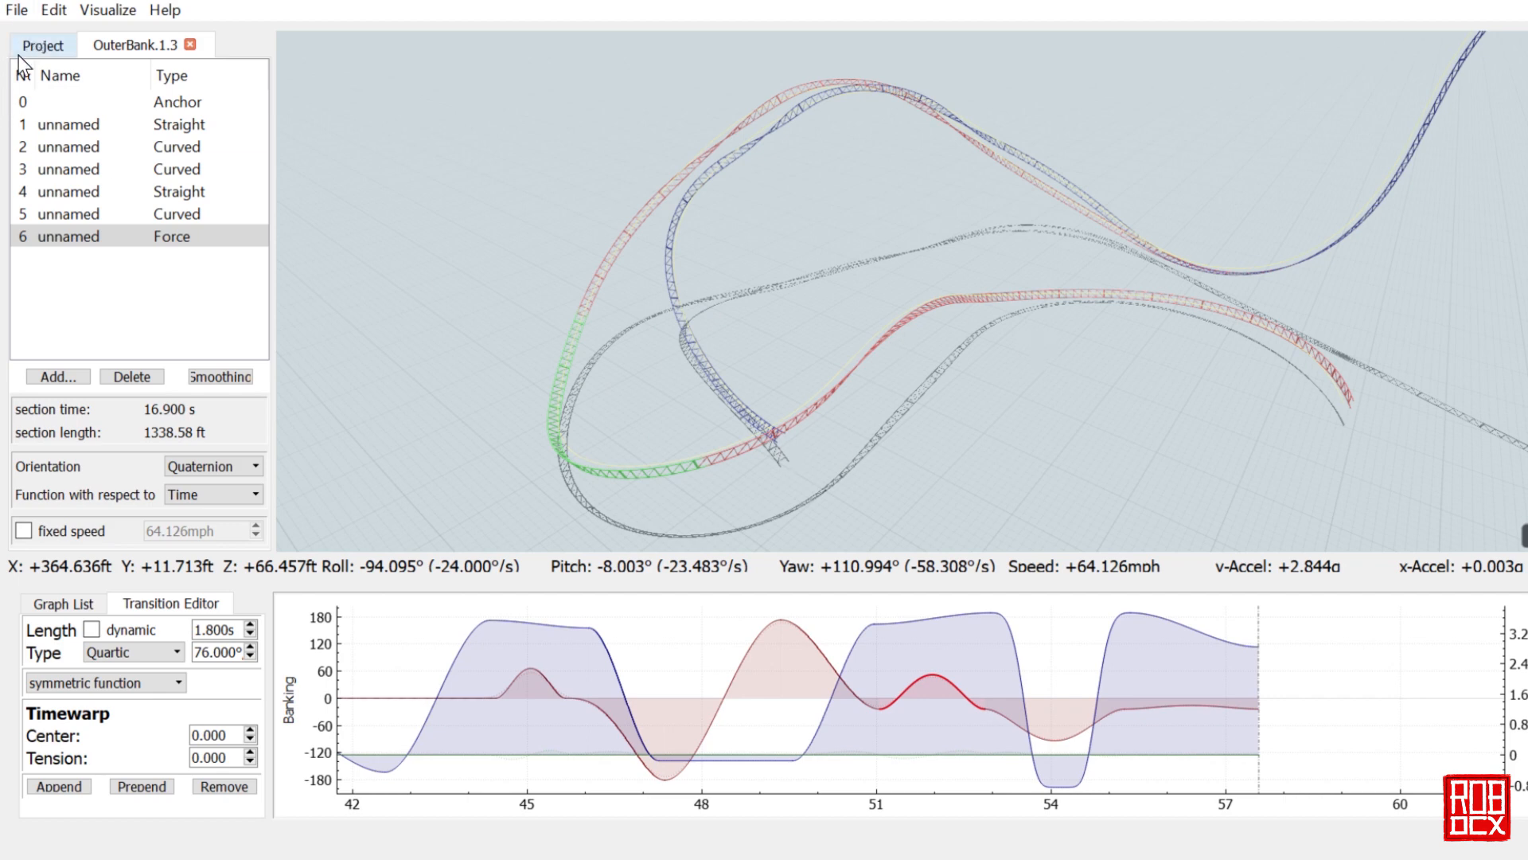
click(42, 45)
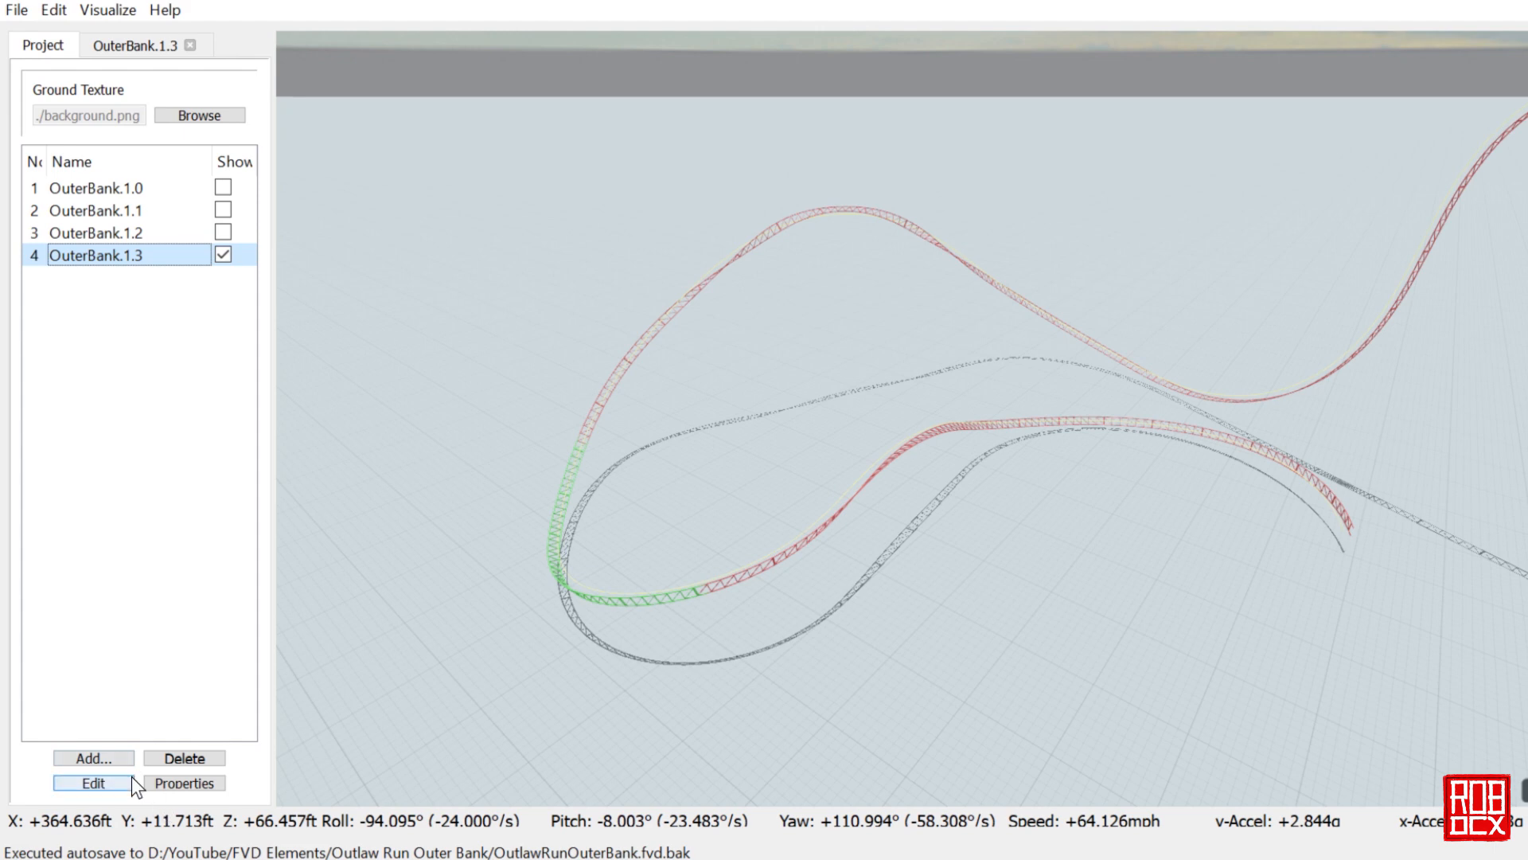
mouse_move(127, 785)
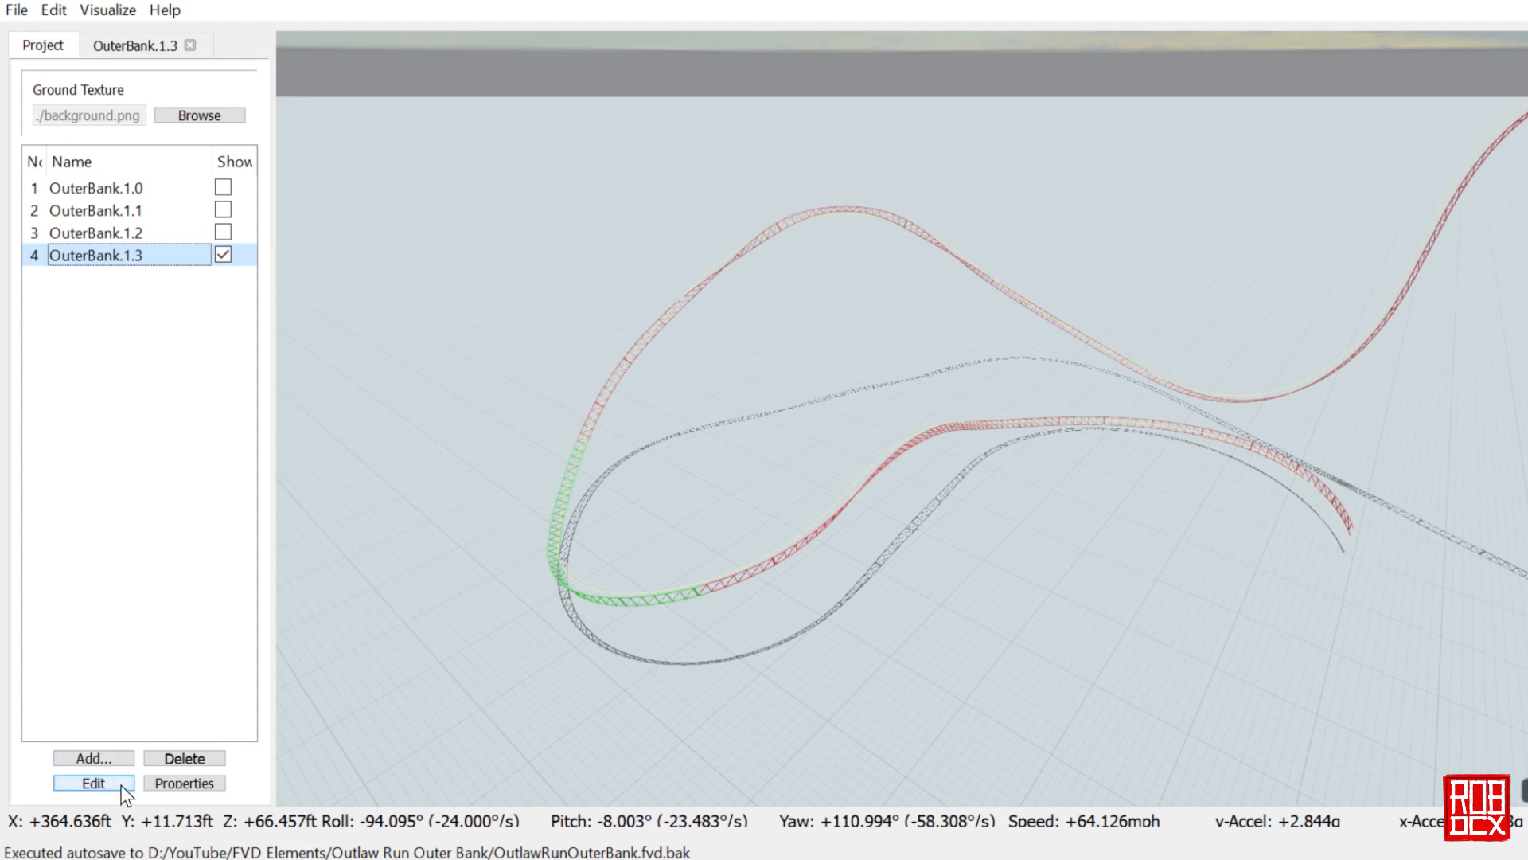
Step: Select the plateau banking transition near 54 s (2.4 s, -4.6 g, tension -1.5) in OuterBank.1.3
click(92, 782)
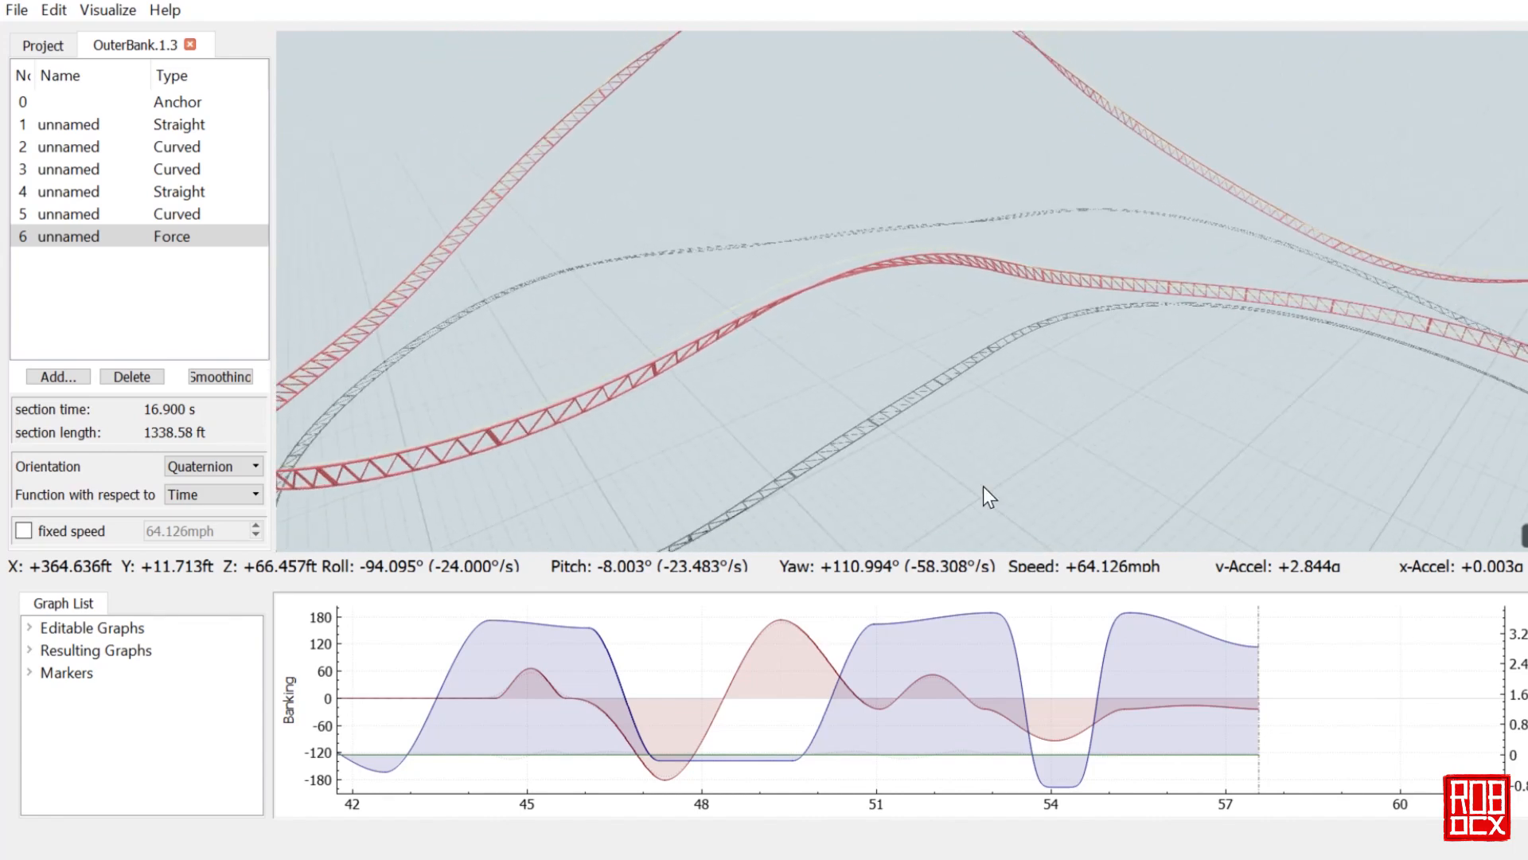
click(731, 327)
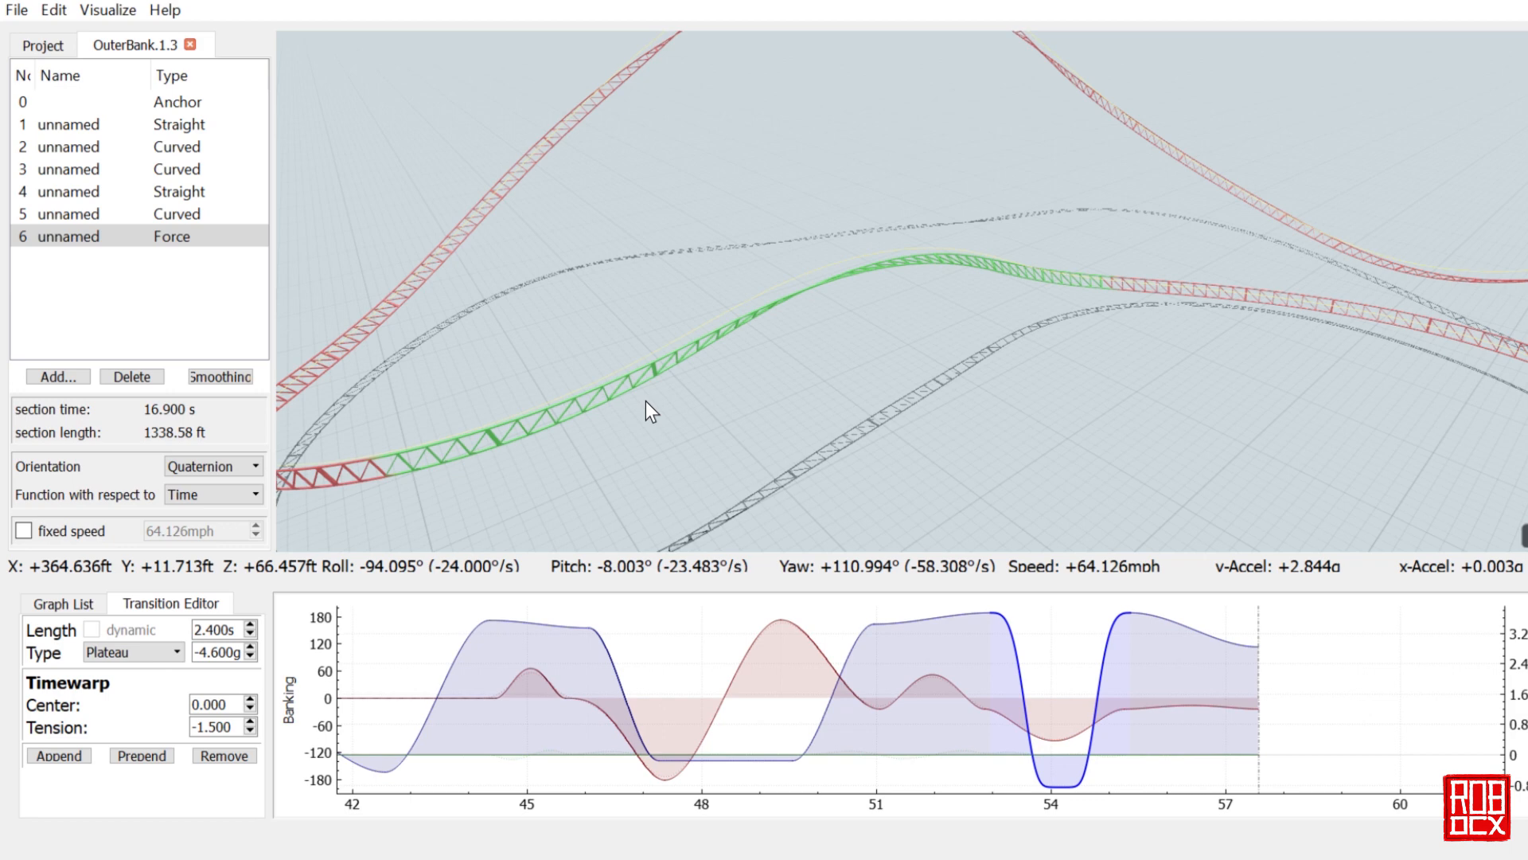
mouse_move(850, 560)
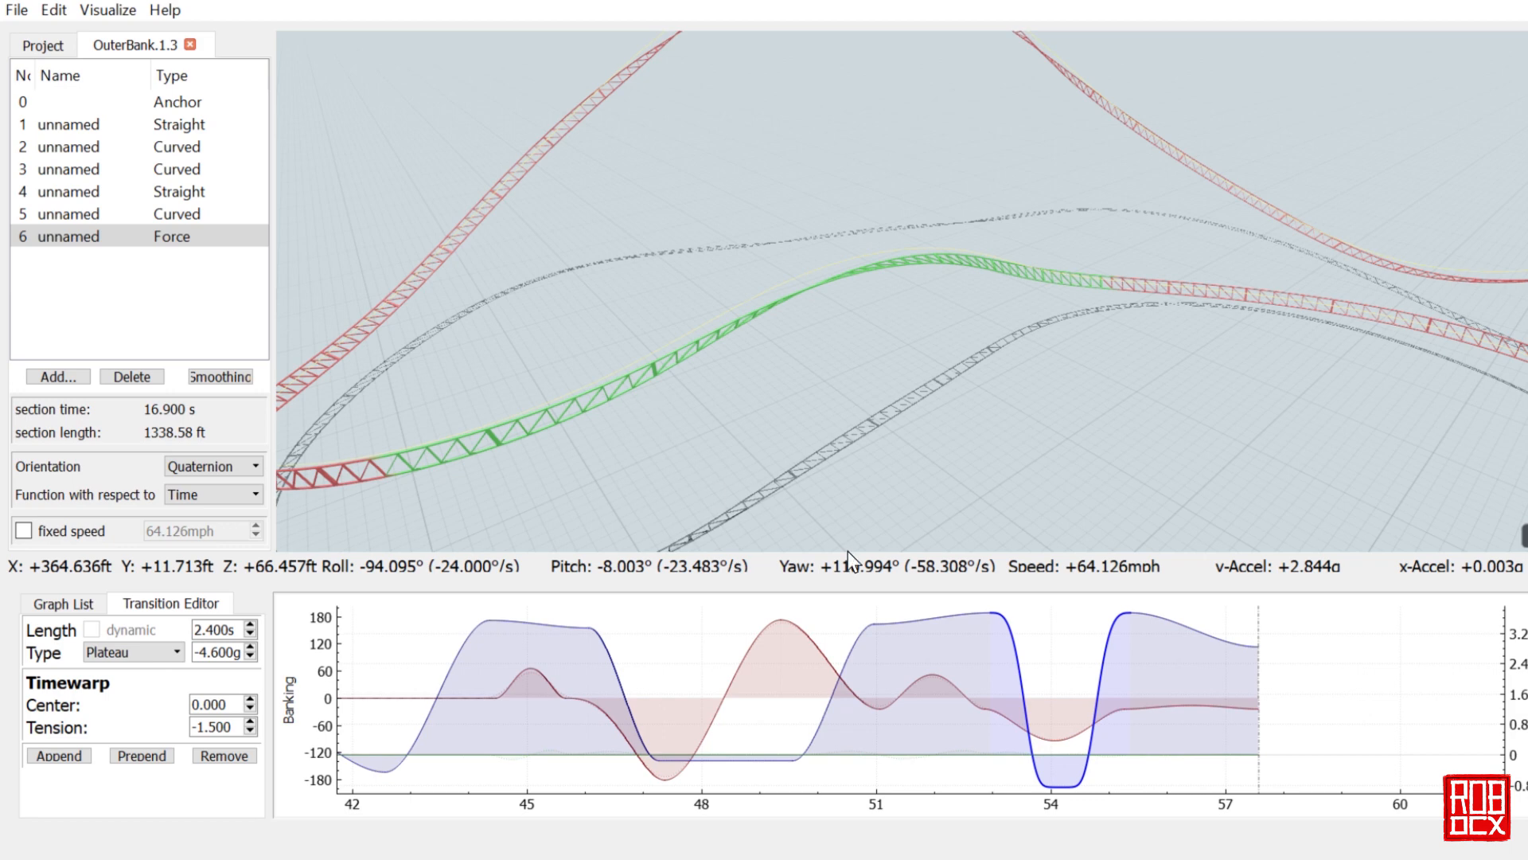
mouse_move(479, 709)
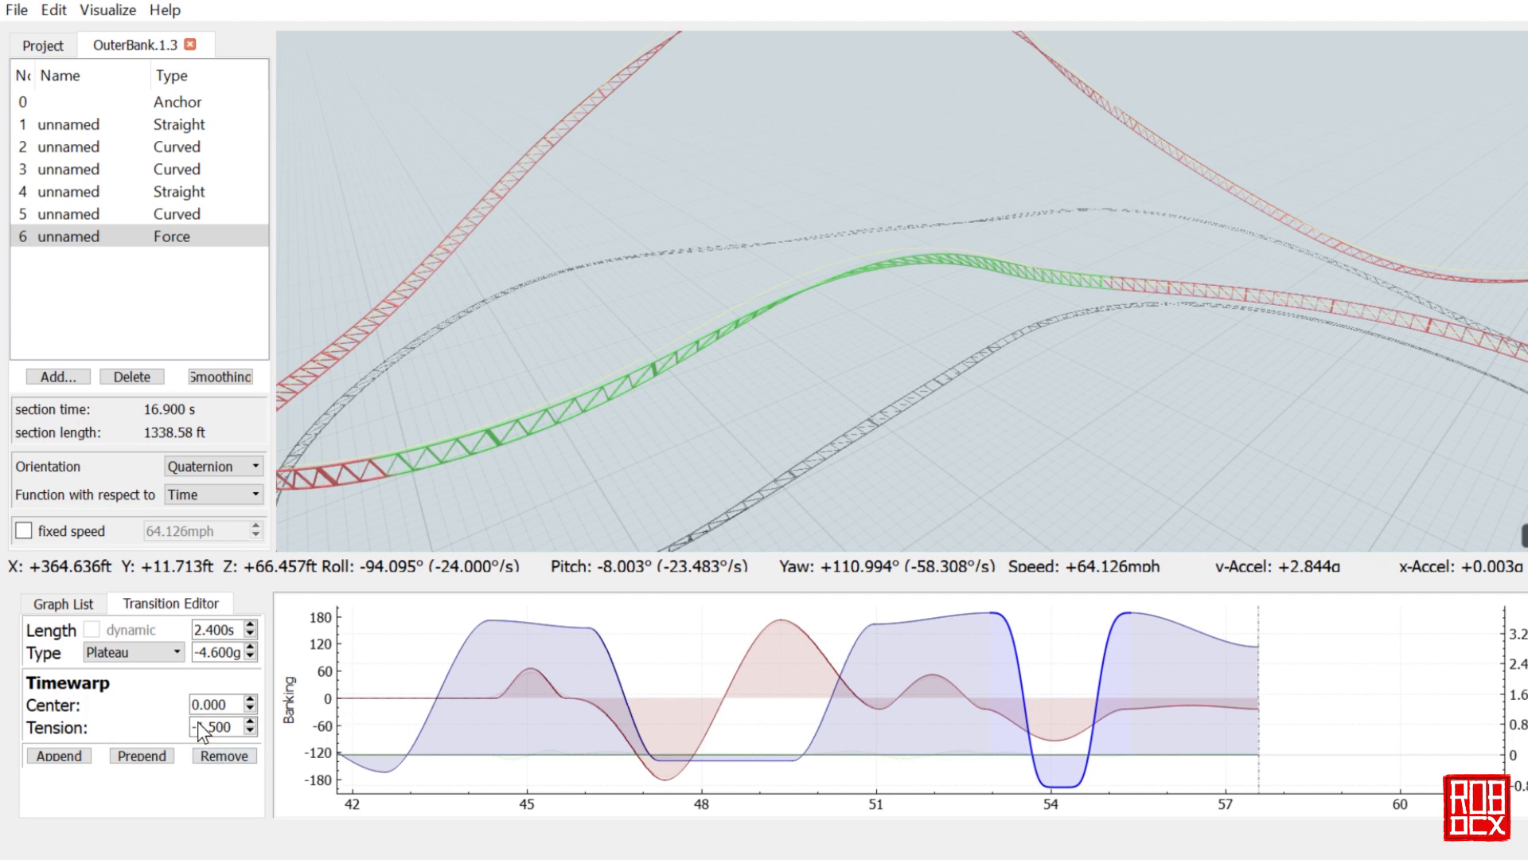
click(251, 732)
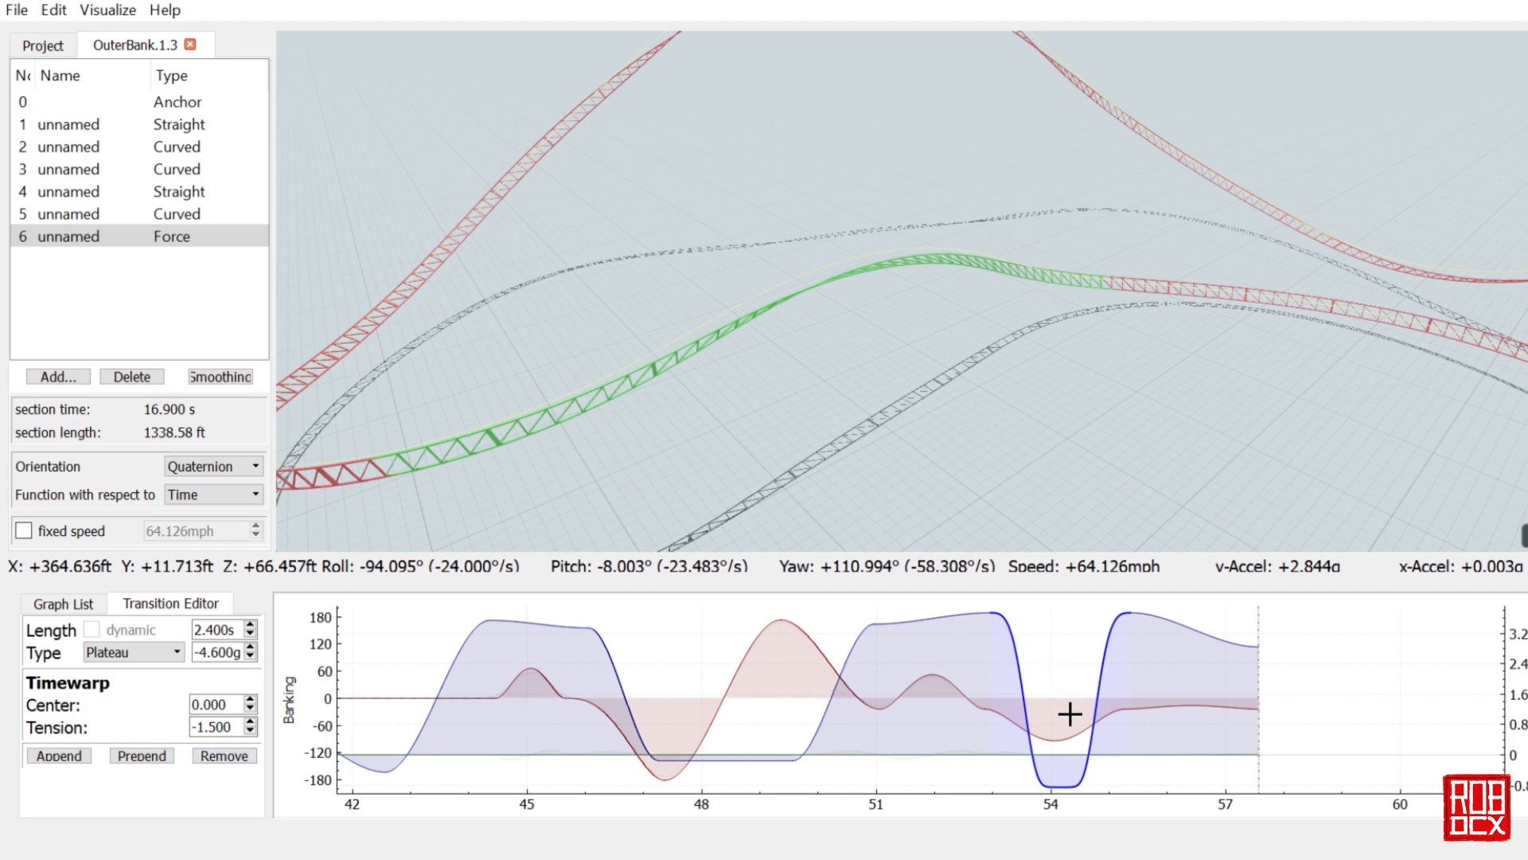
mouse_move(866, 490)
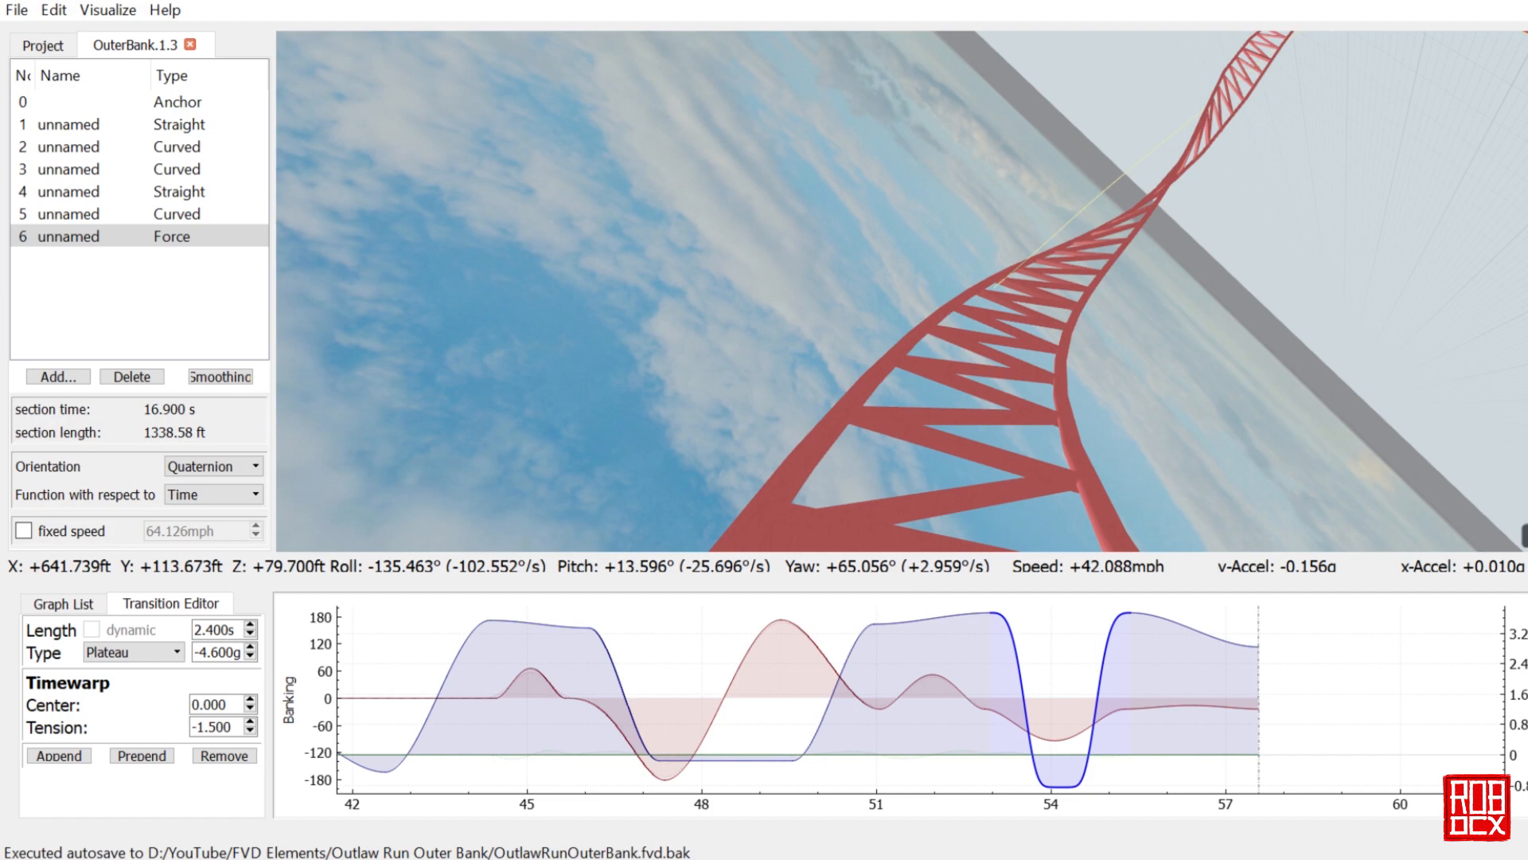
mouse_move(1094, 379)
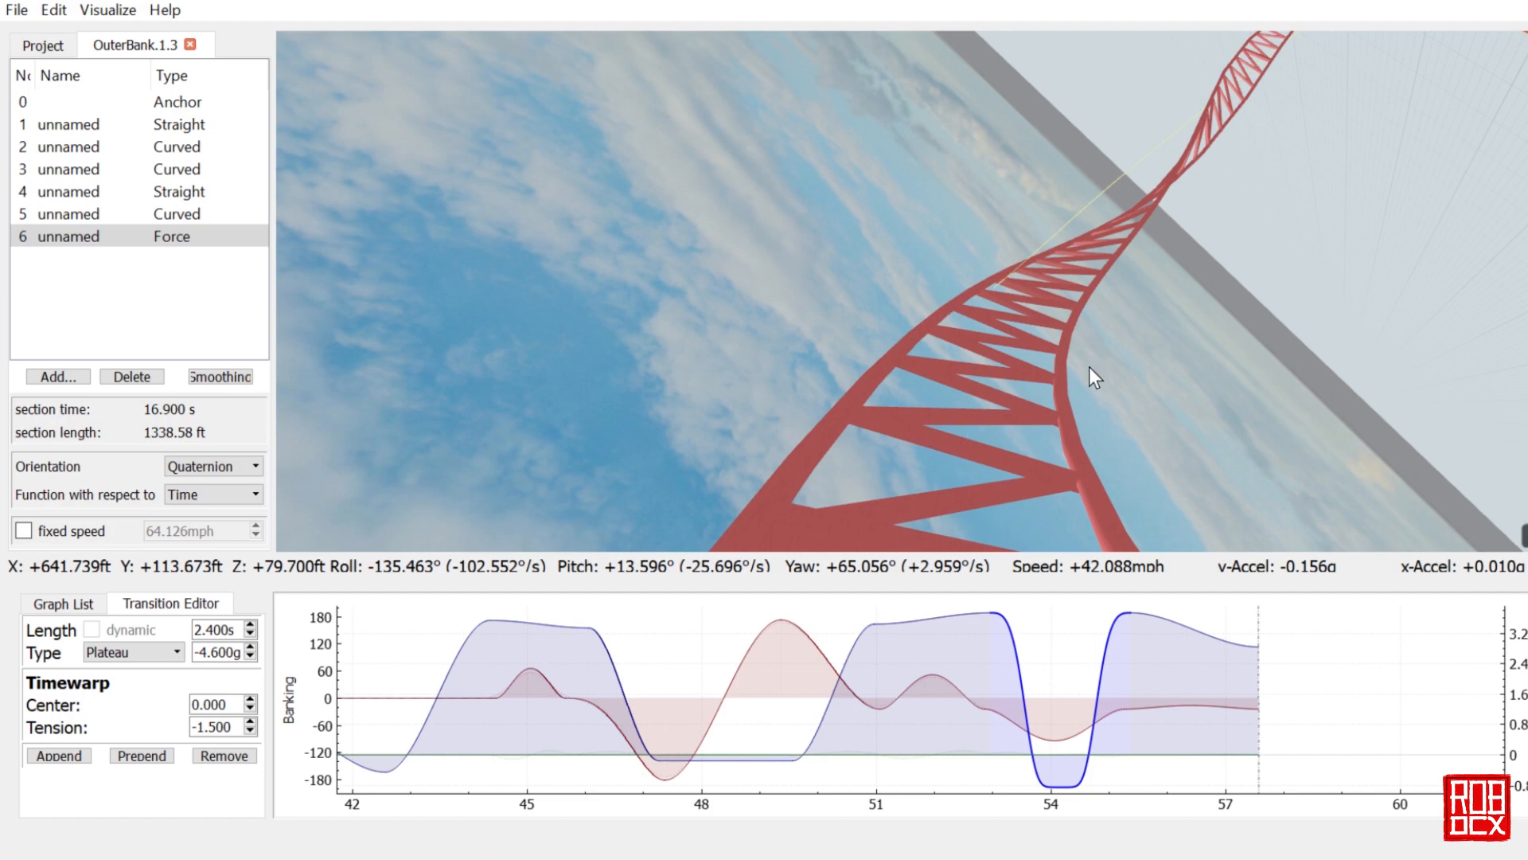